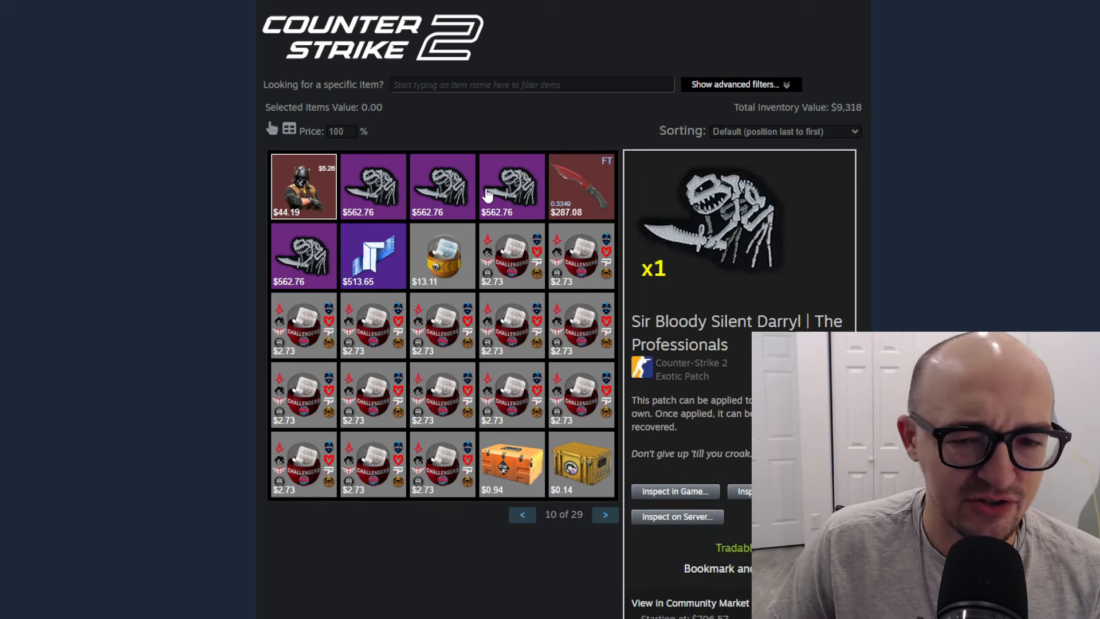
Switch from the skin inventory page to the browser tab with AMSALEM's X post
click(580, 185)
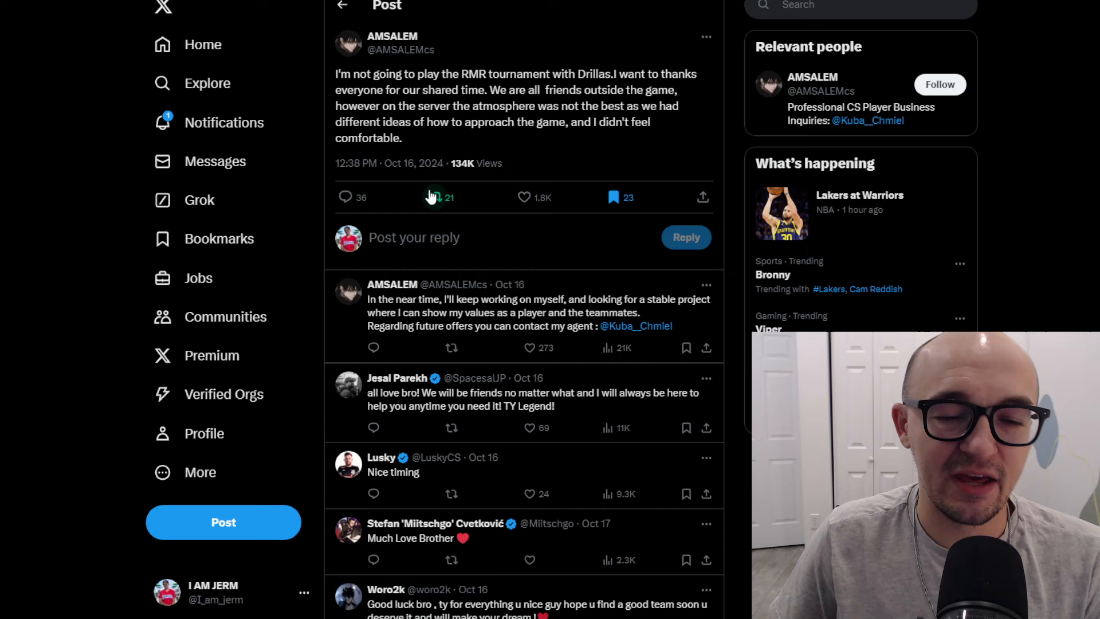
mouse_move(413, 102)
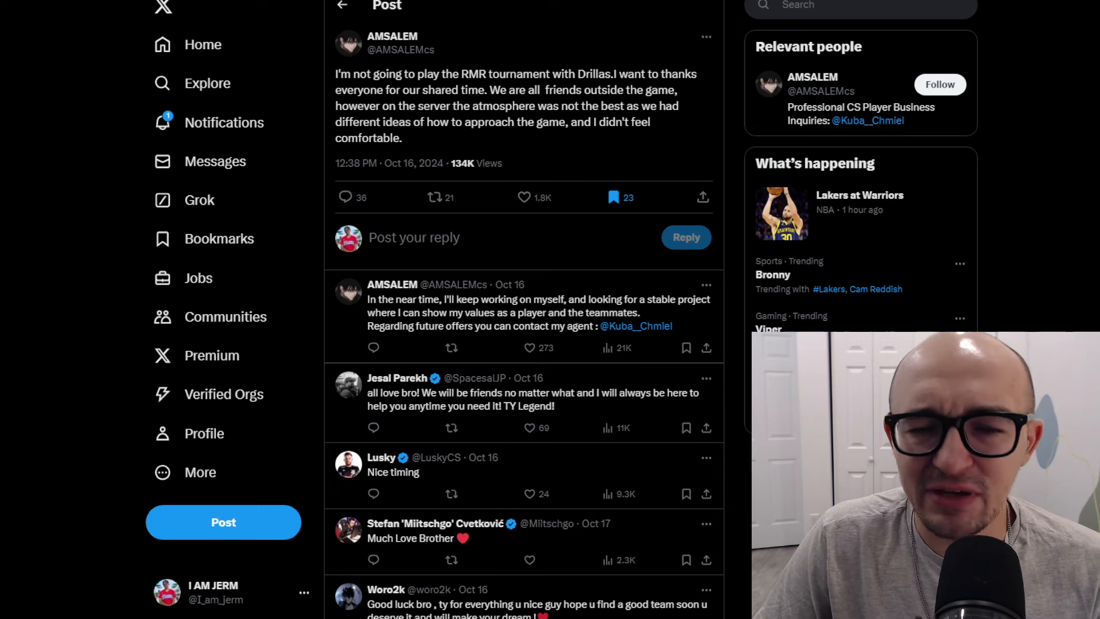
mouse_move(1048, 221)
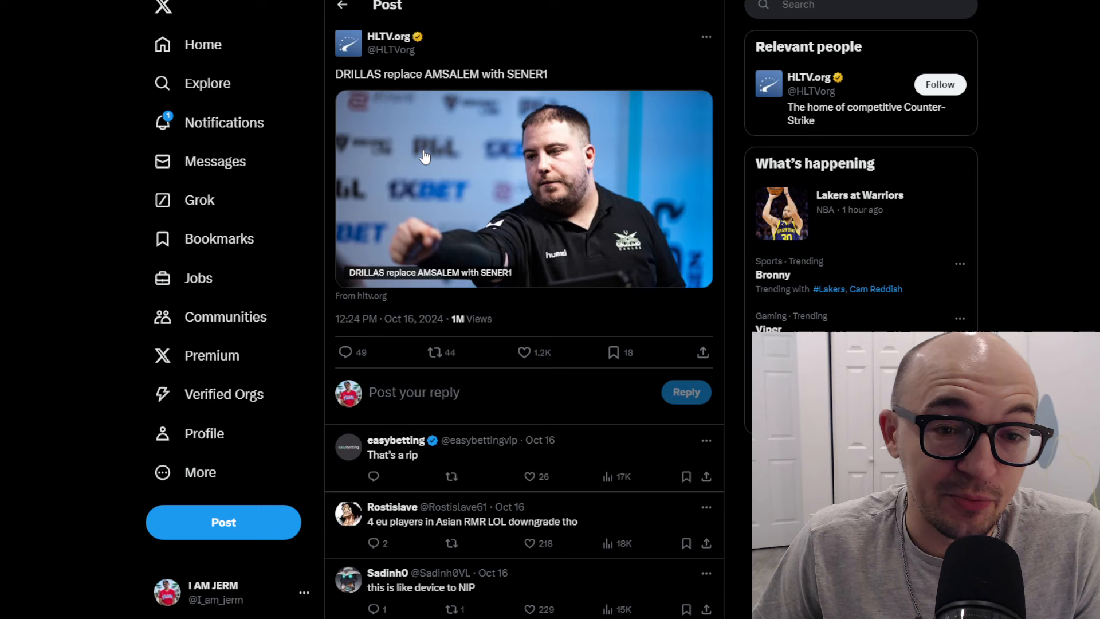
mouse_move(453, 170)
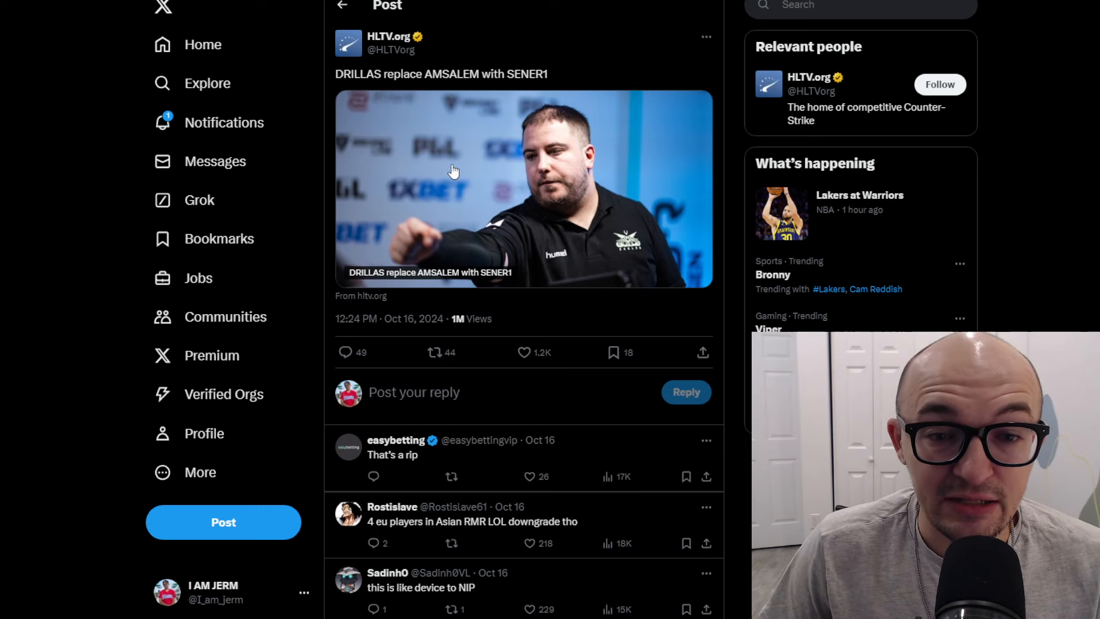
mouse_move(477, 142)
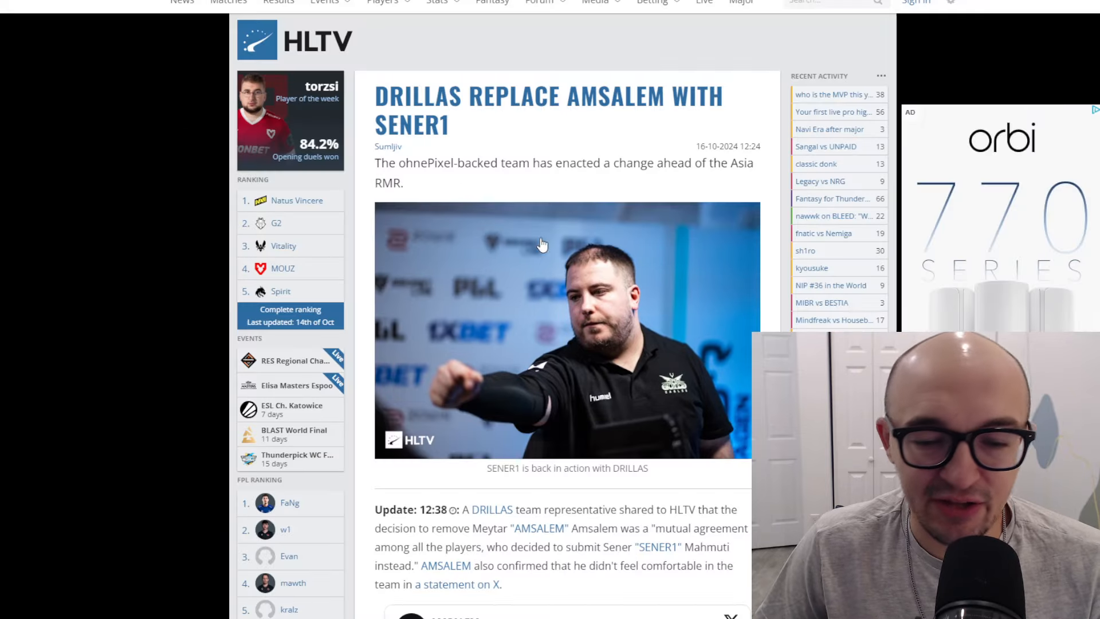
scroll(down, 3)
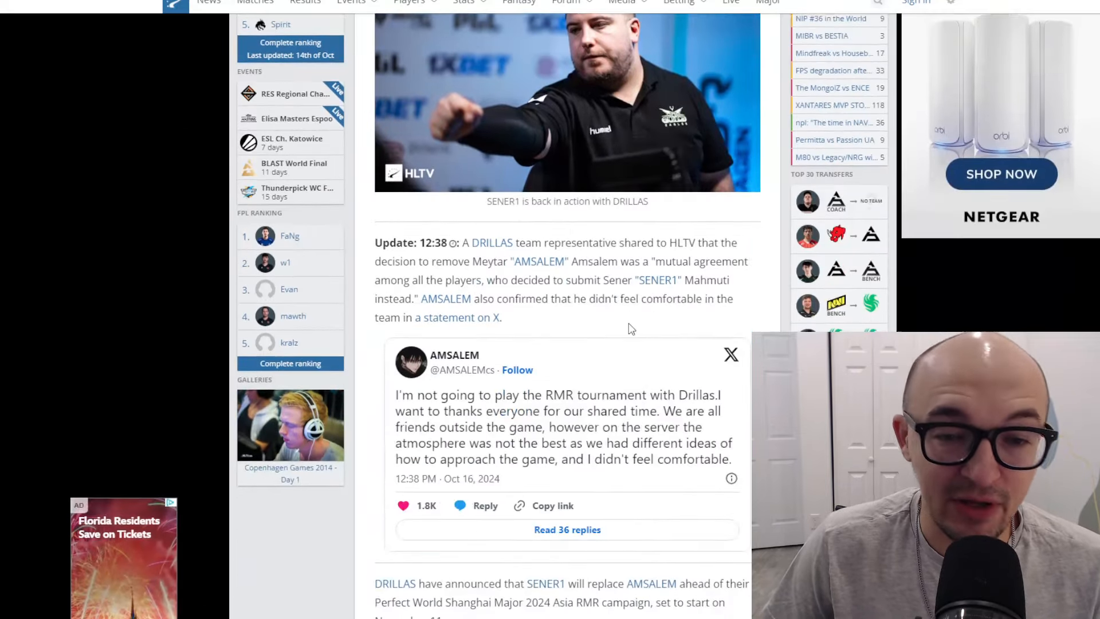
scroll(down, 3)
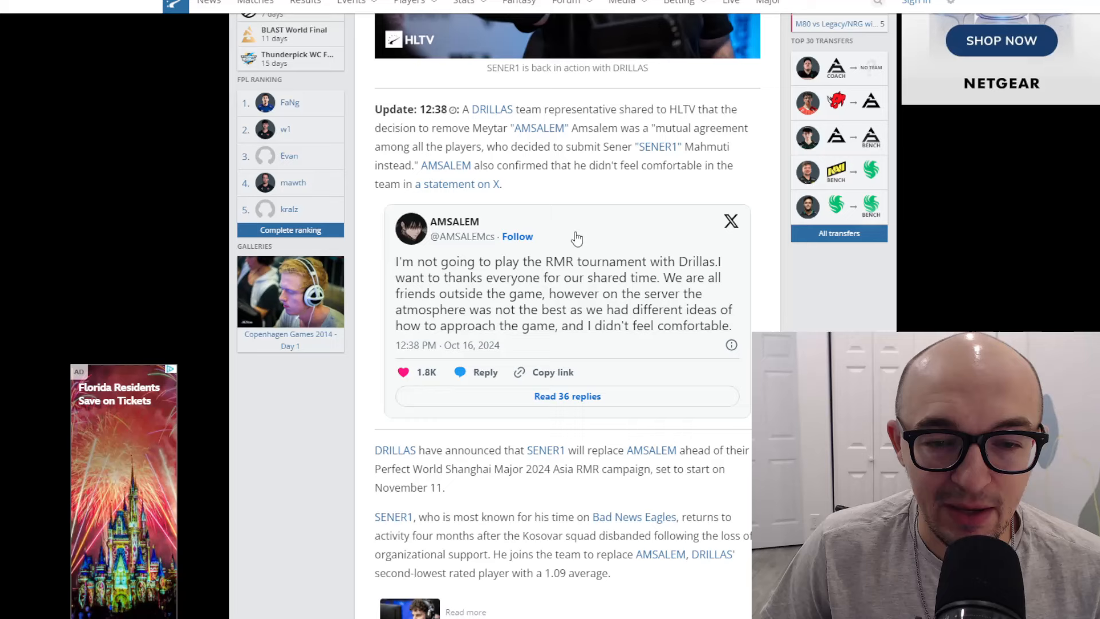
mouse_move(536, 183)
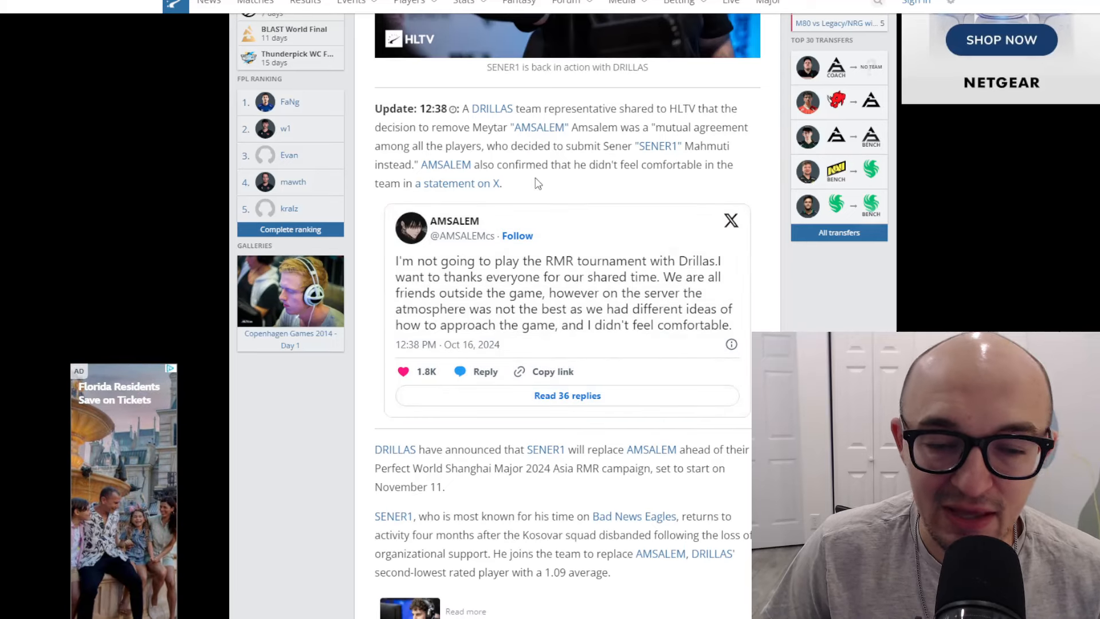
scroll(down, 3)
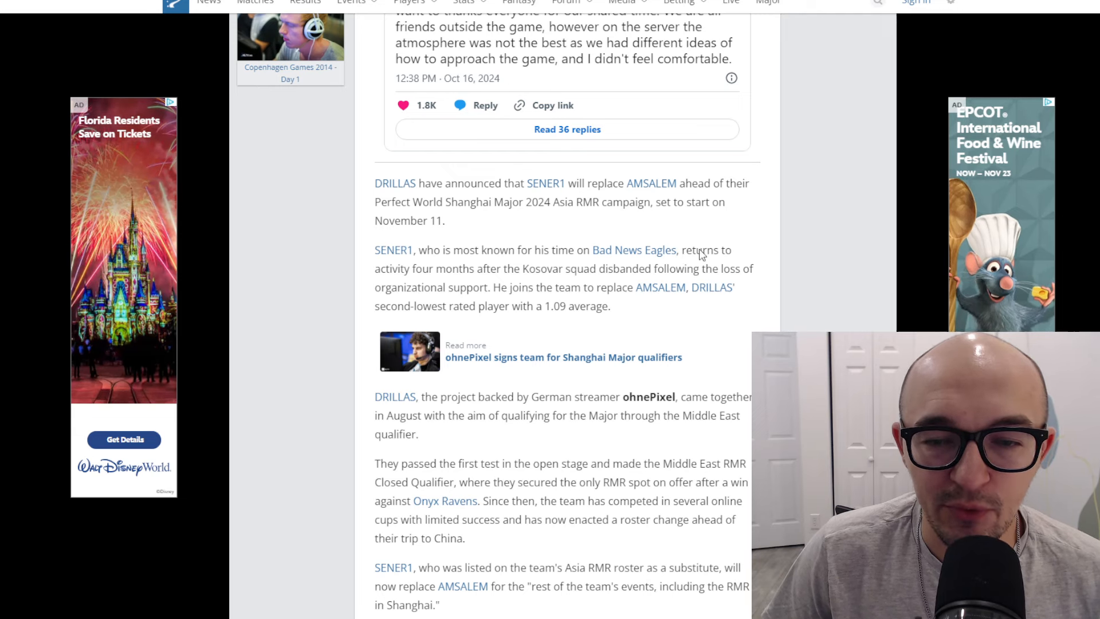
mouse_move(799, 202)
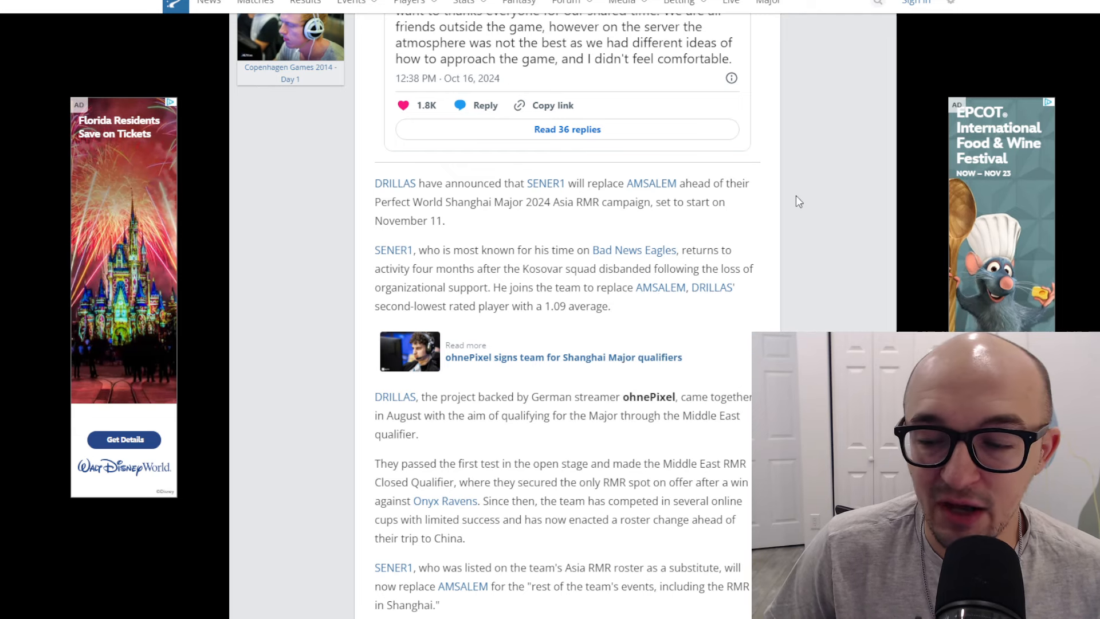
scroll(up, 3)
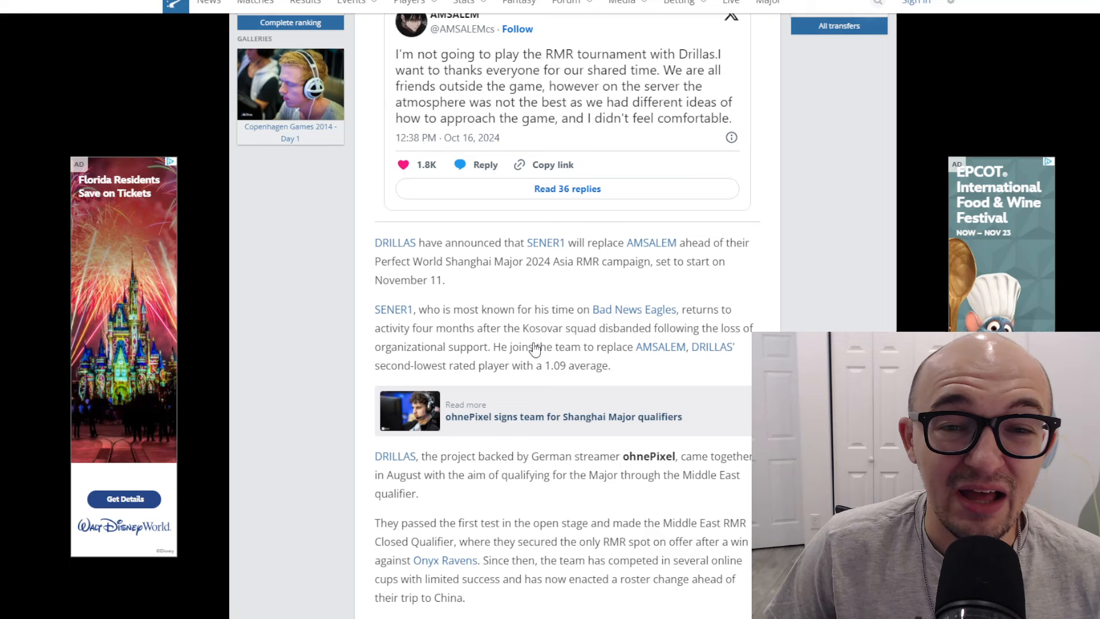
scroll(up, 3)
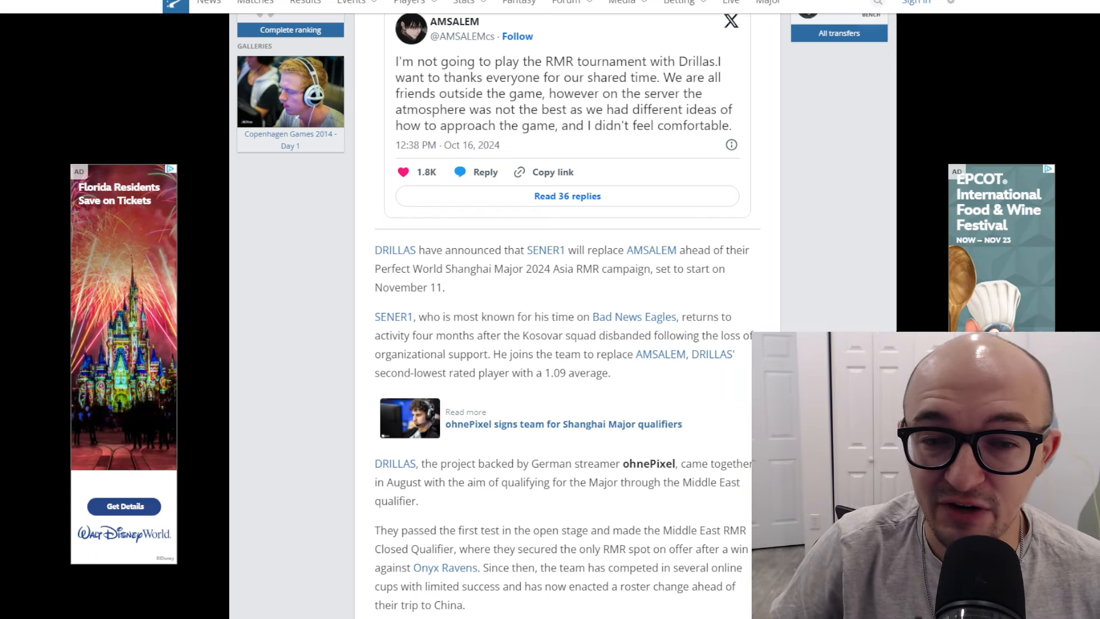
scroll(down, 3)
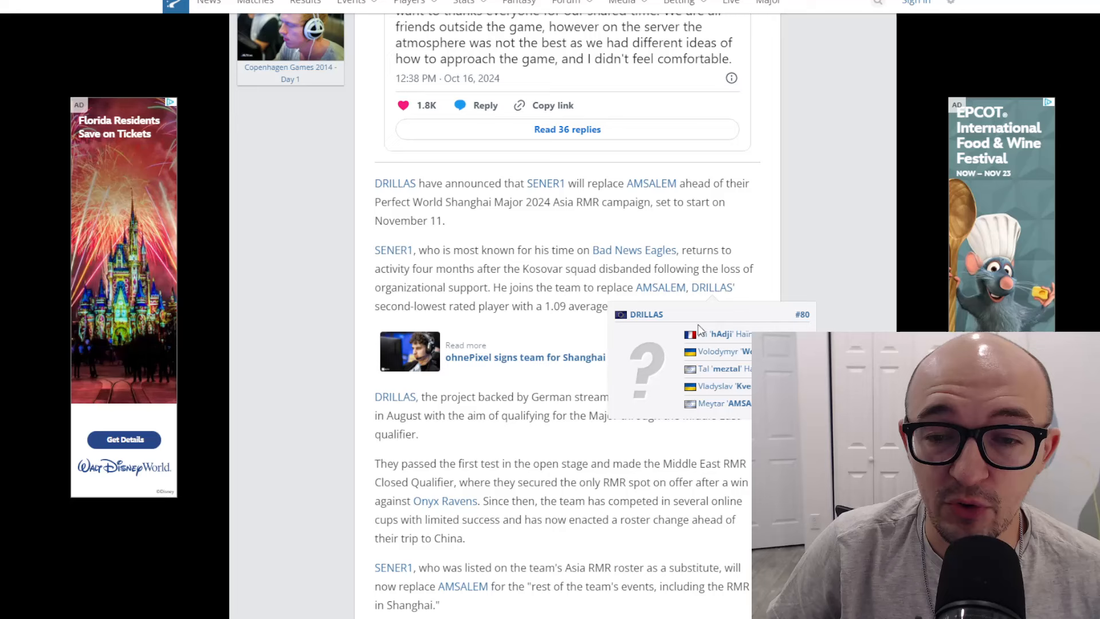
mouse_move(769, 227)
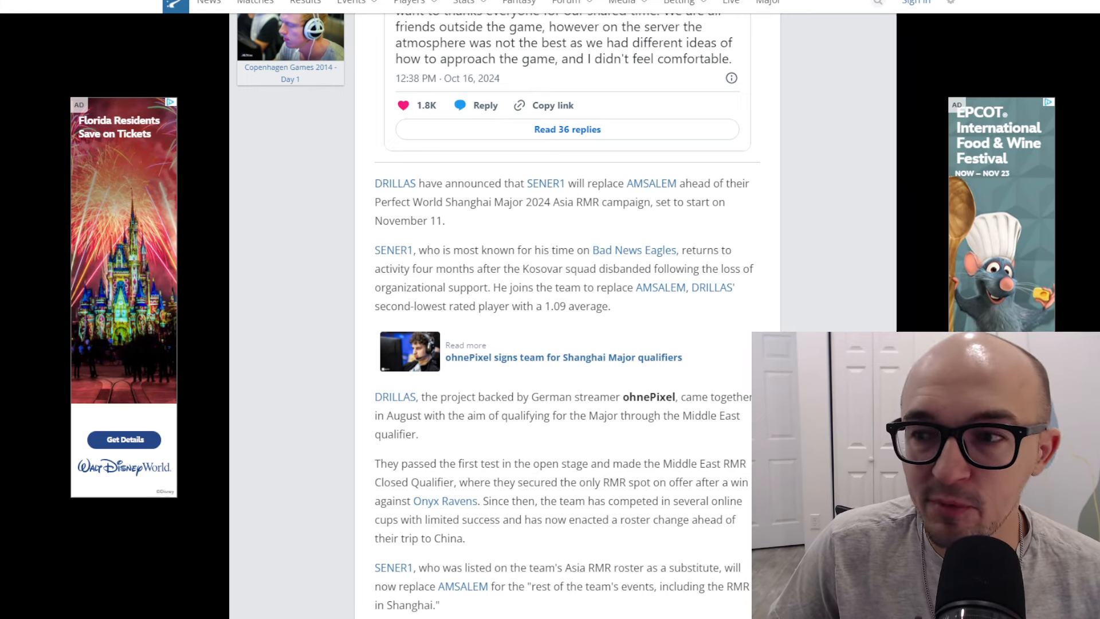
Scroll through the HLTV article down to the link for the Shanghai Major 2024 Asia RMR event
scroll(down, 3)
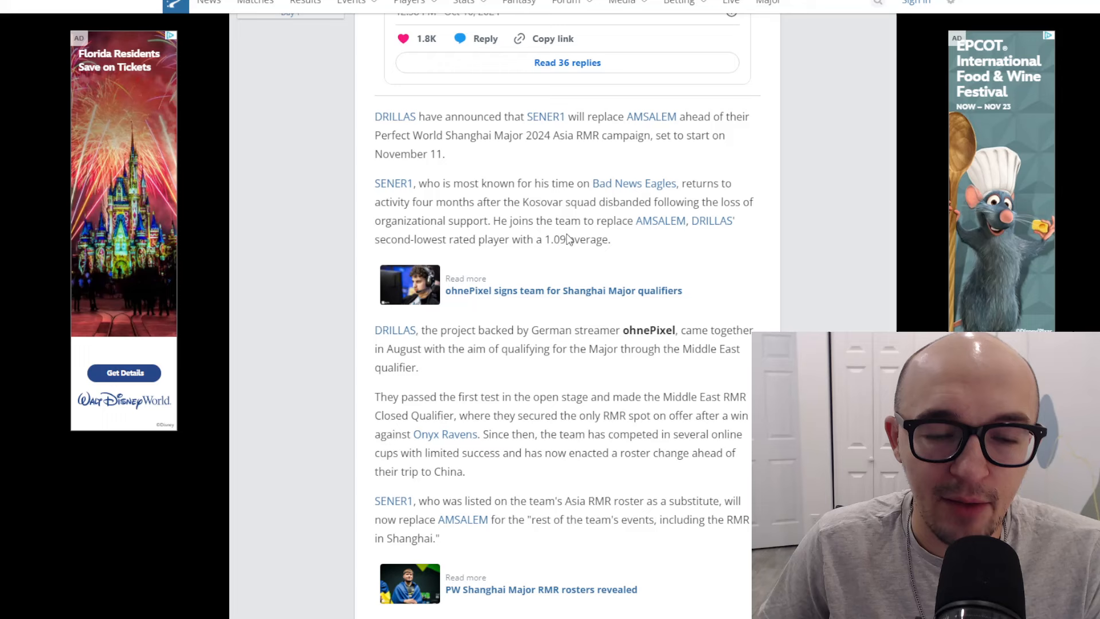
scroll(down, 3)
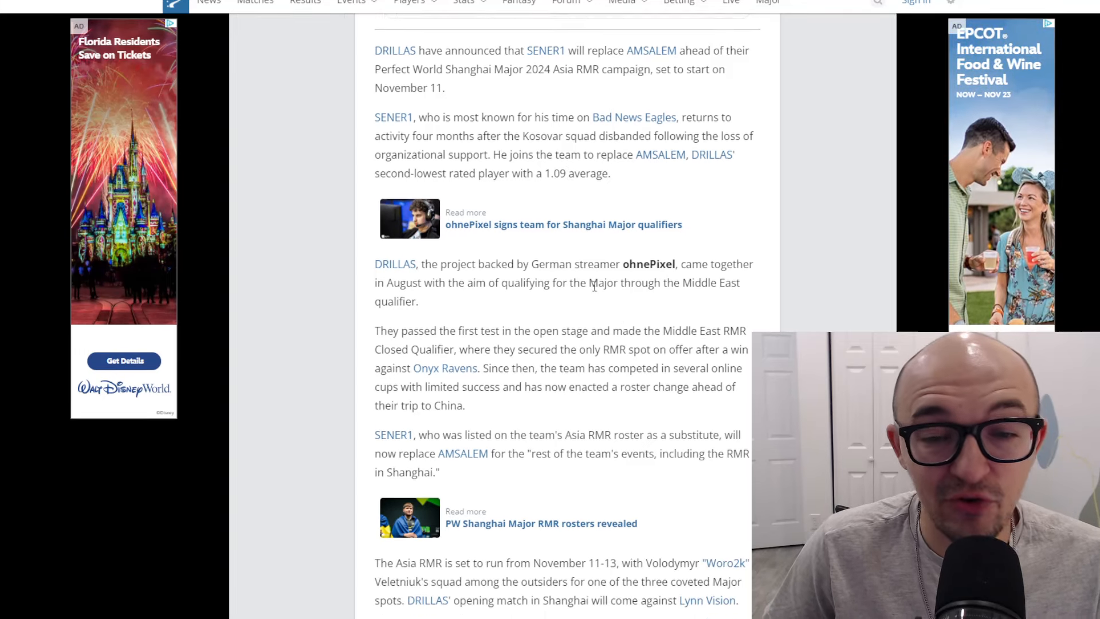
scroll(down, 3)
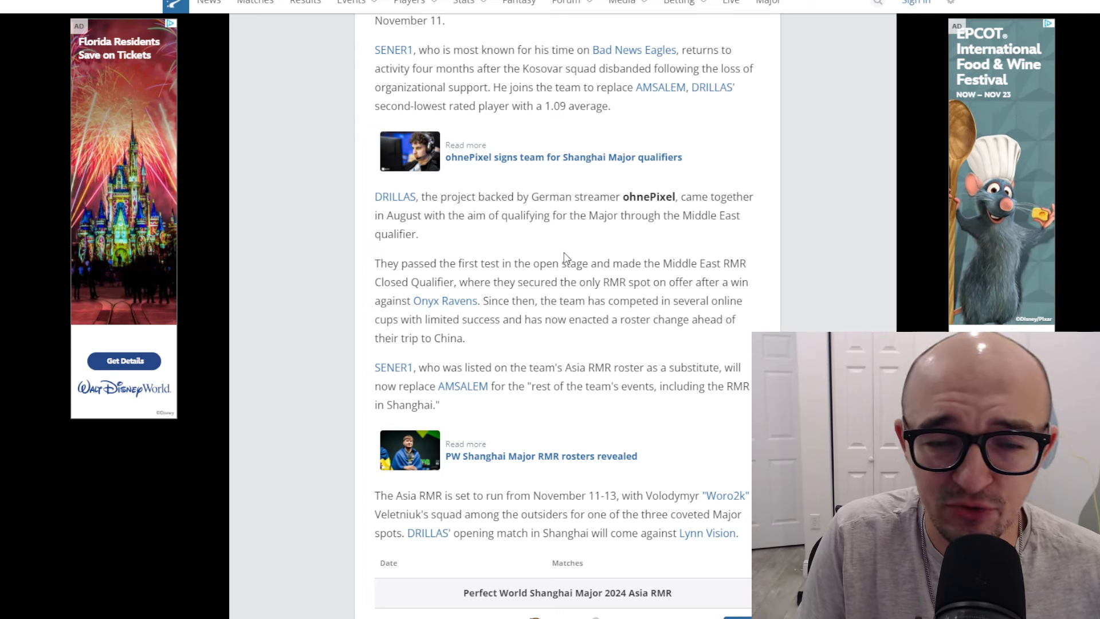
scroll(down, 3)
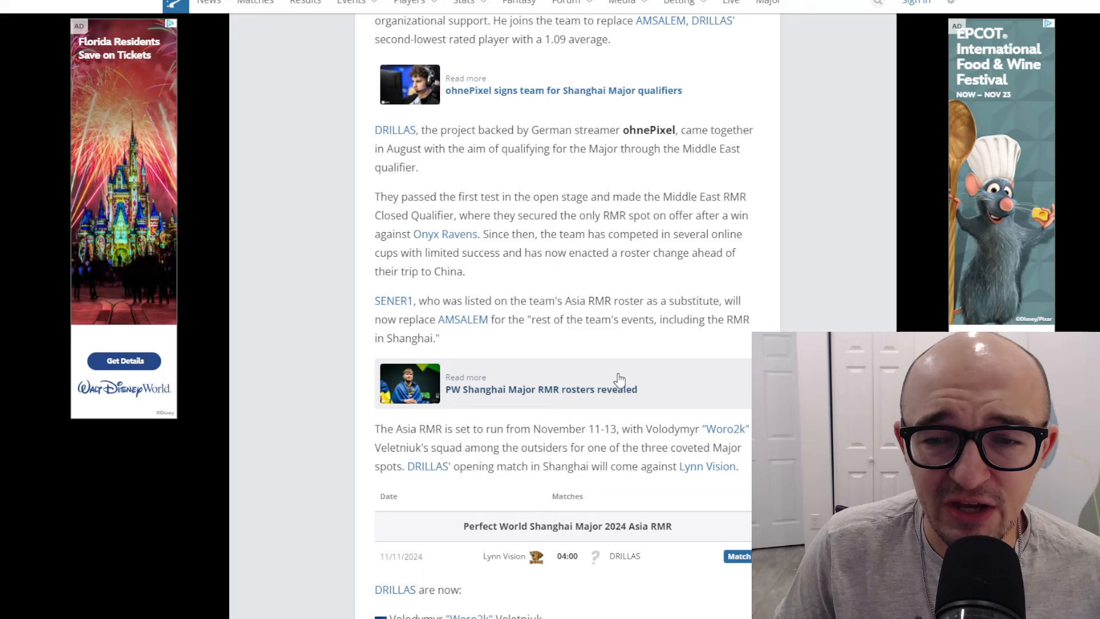
mouse_move(723, 273)
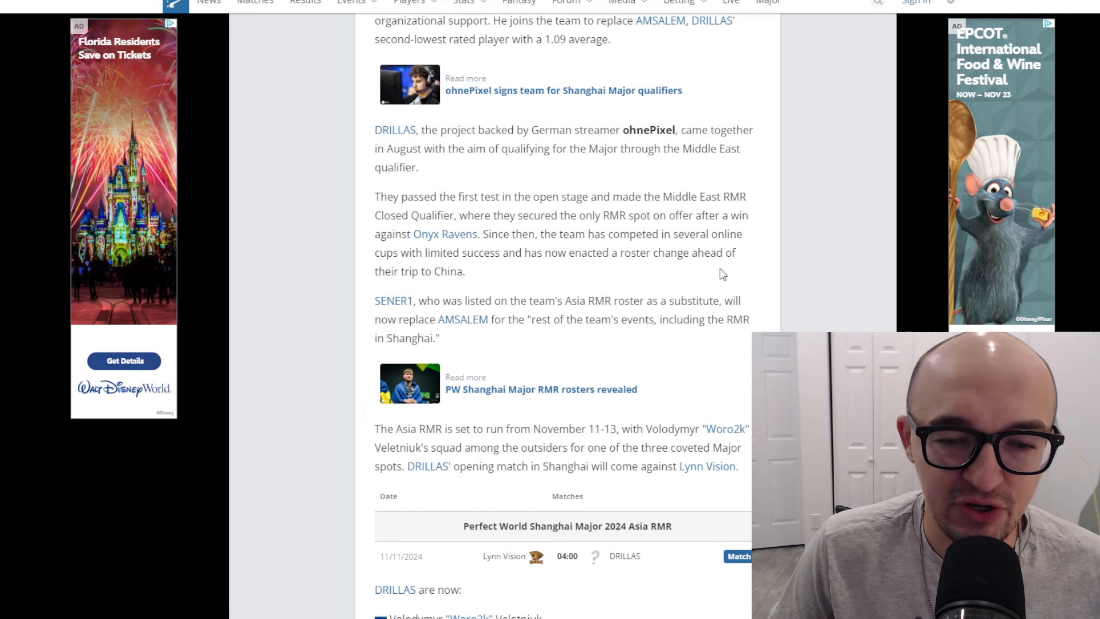
scroll(down, 3)
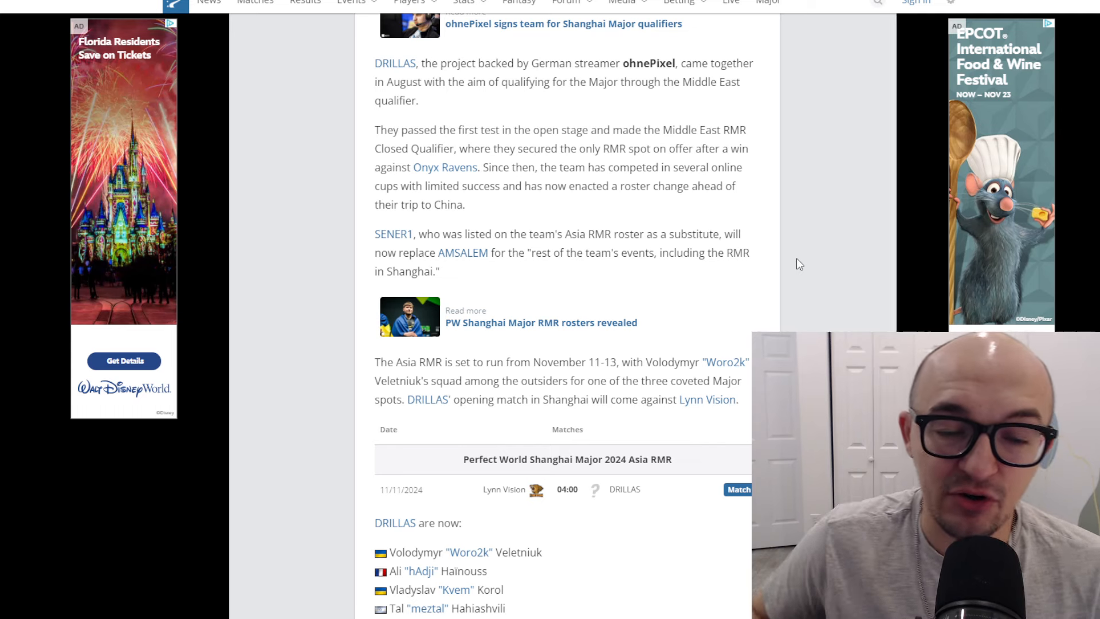
scroll(down, 3)
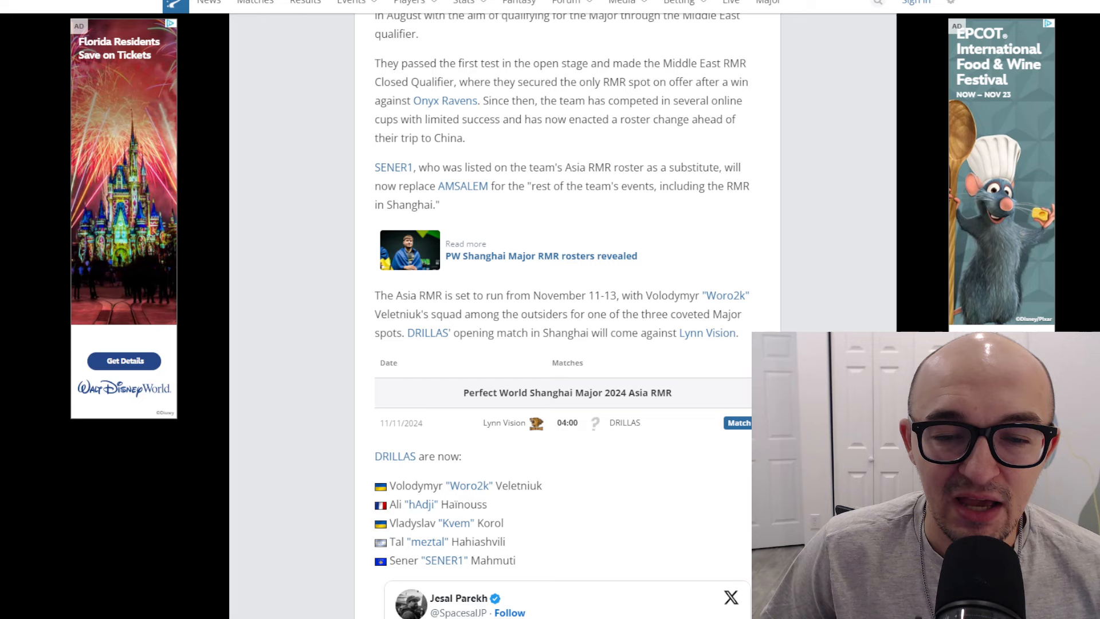
scroll(down, 3)
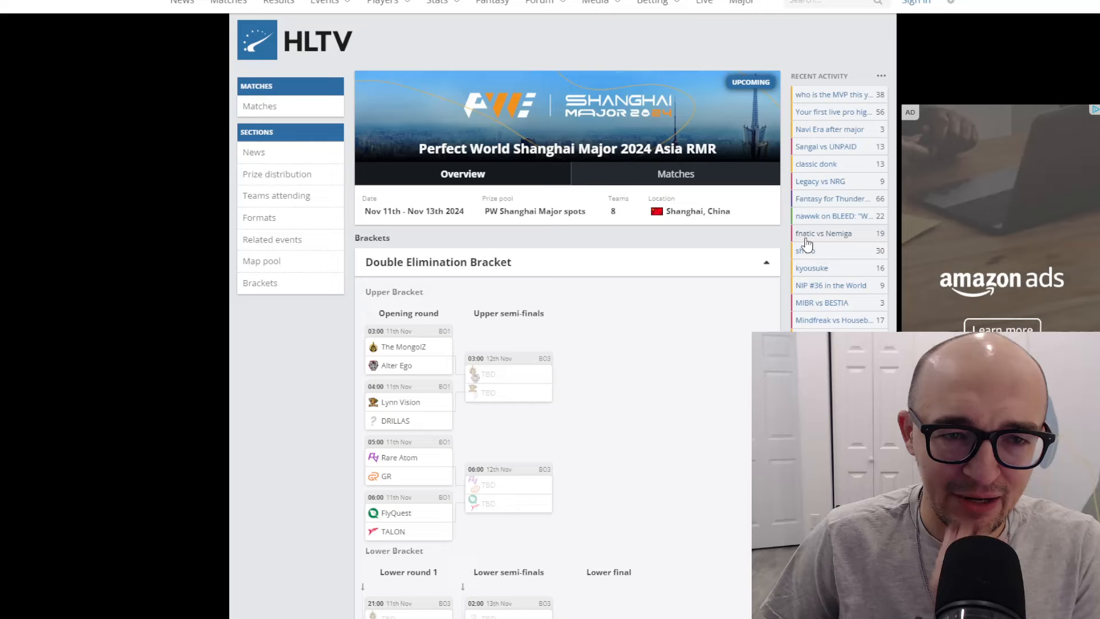
Scroll the Asia RMR event page to the Teams attending section showing DRILLAS' lineup
scroll(down, 3)
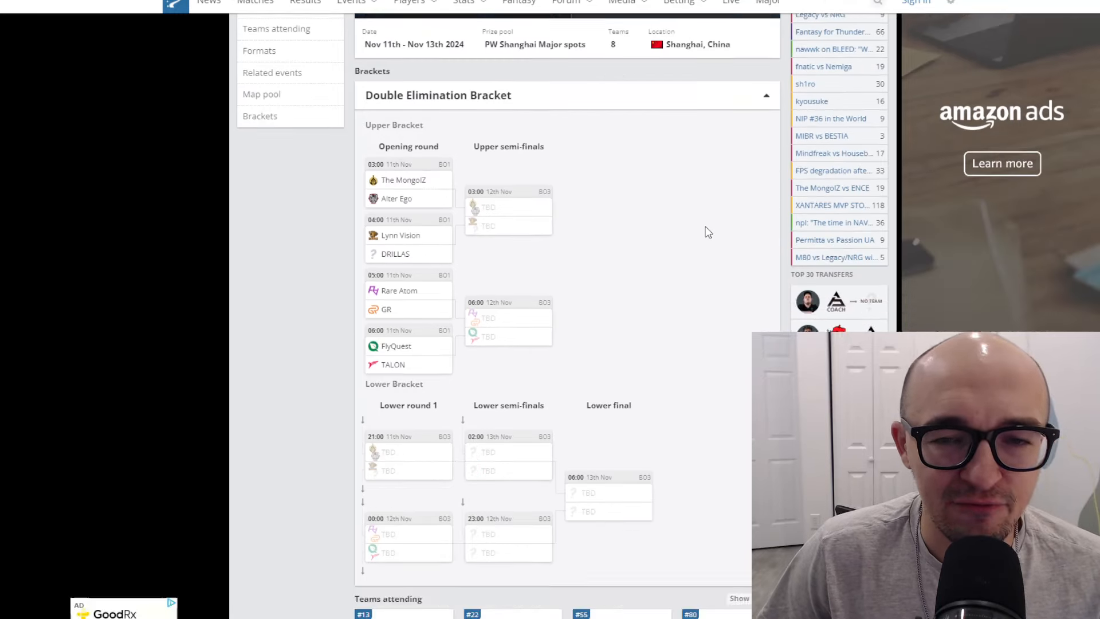
scroll(up, 3)
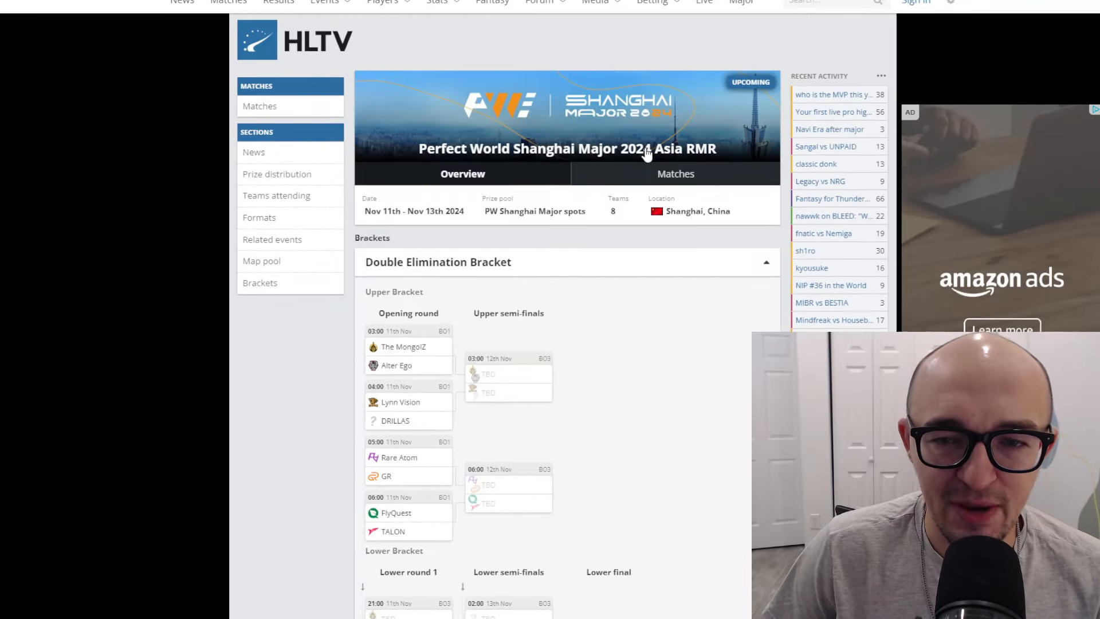
scroll(down, 3)
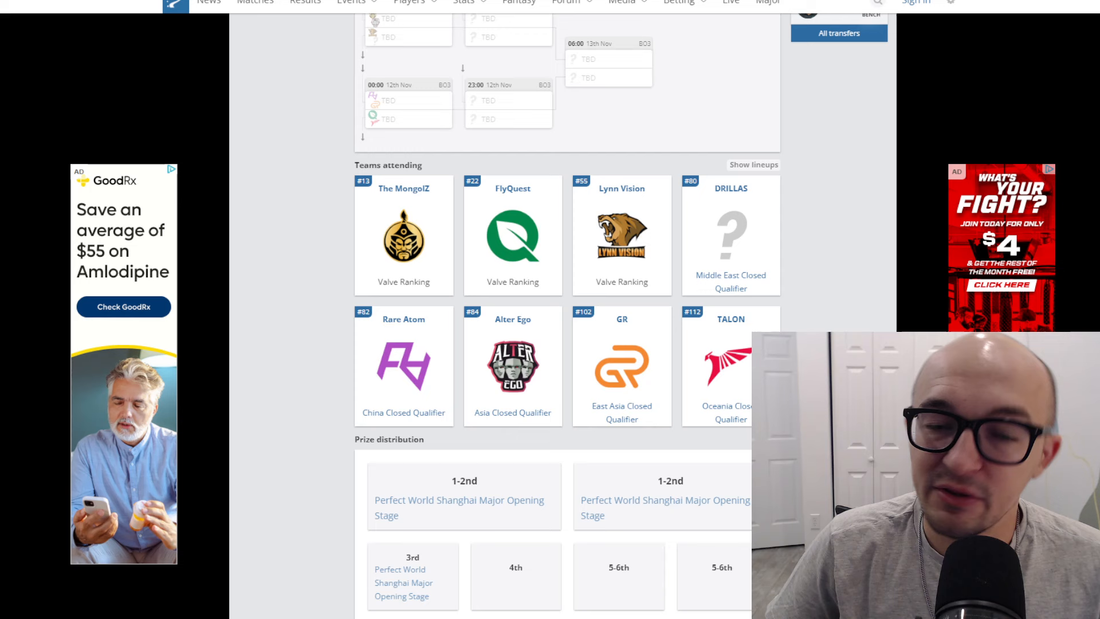
mouse_move(474, 227)
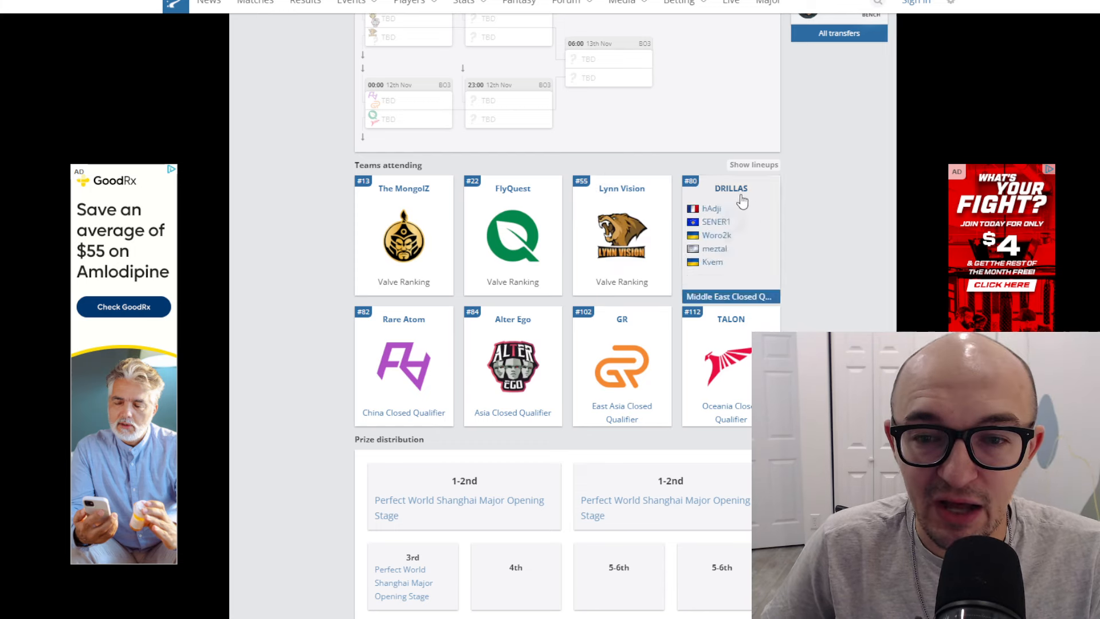
mouse_move(847, 167)
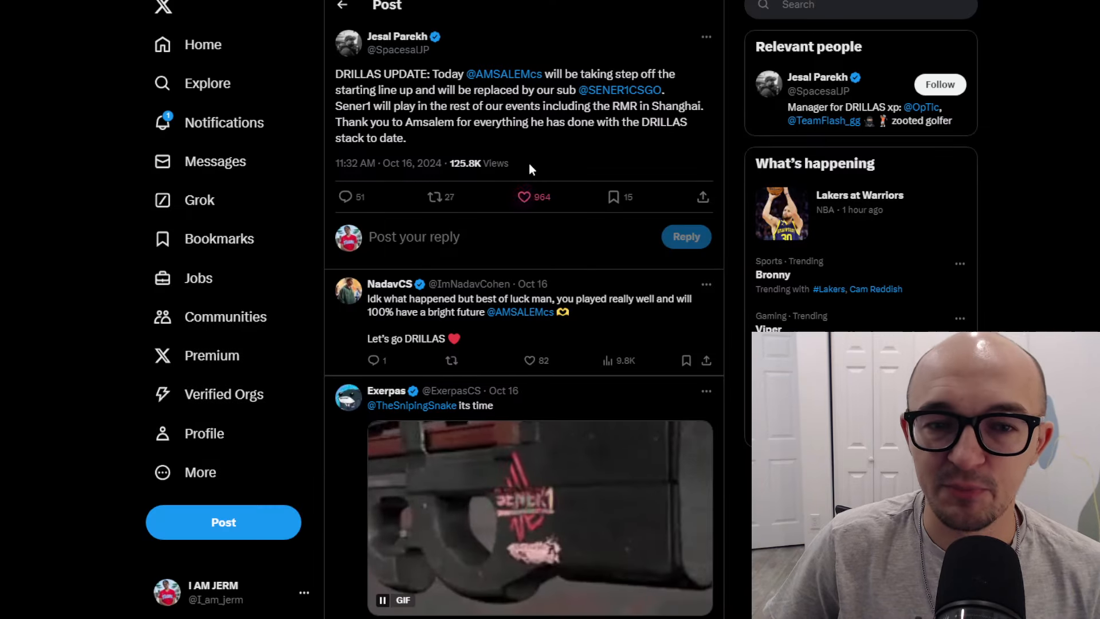
mouse_move(397, 35)
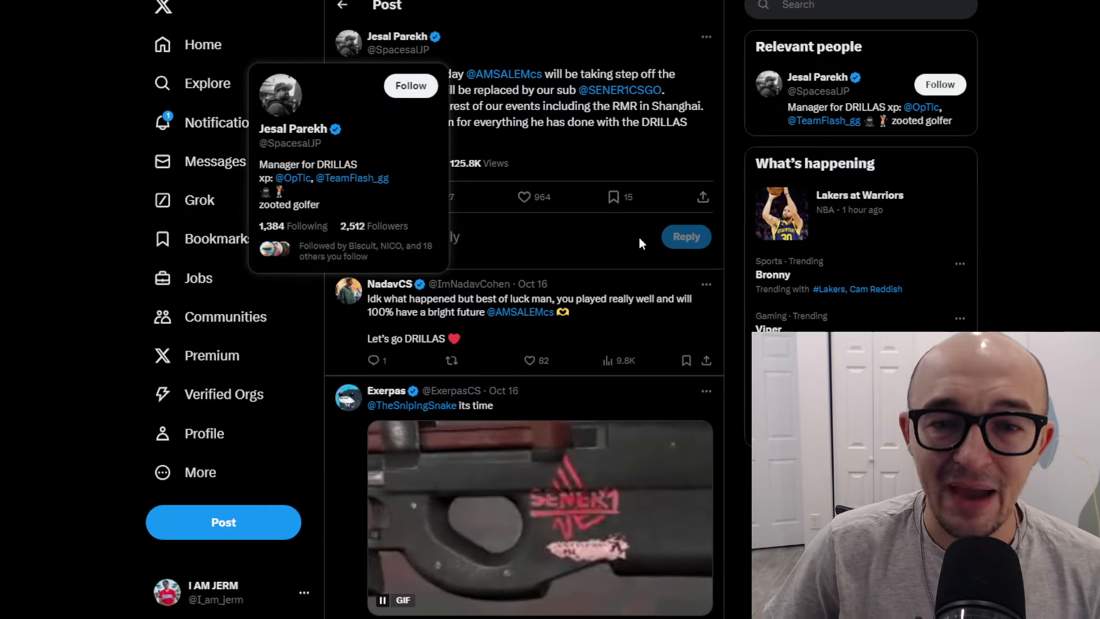
mouse_move(1076, 197)
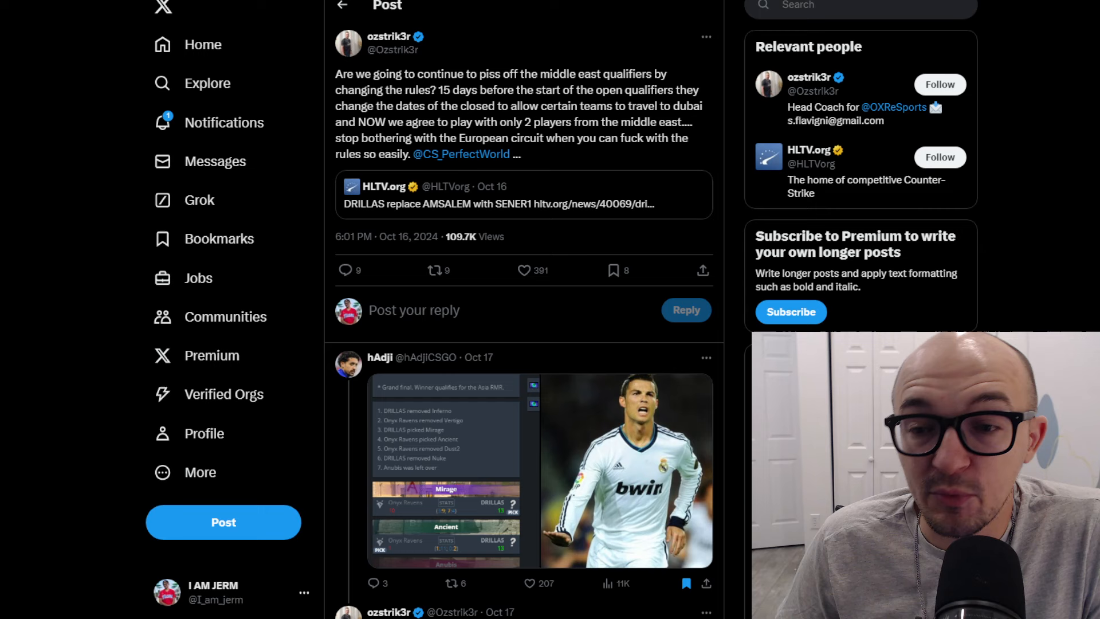
mouse_move(1092, 290)
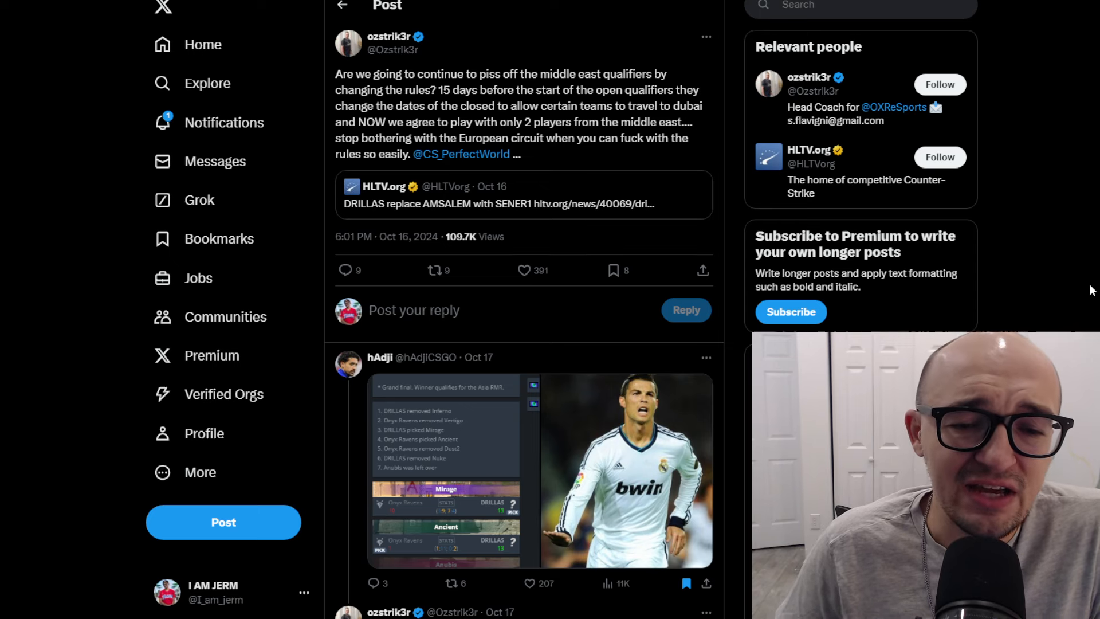
scroll(down, 3)
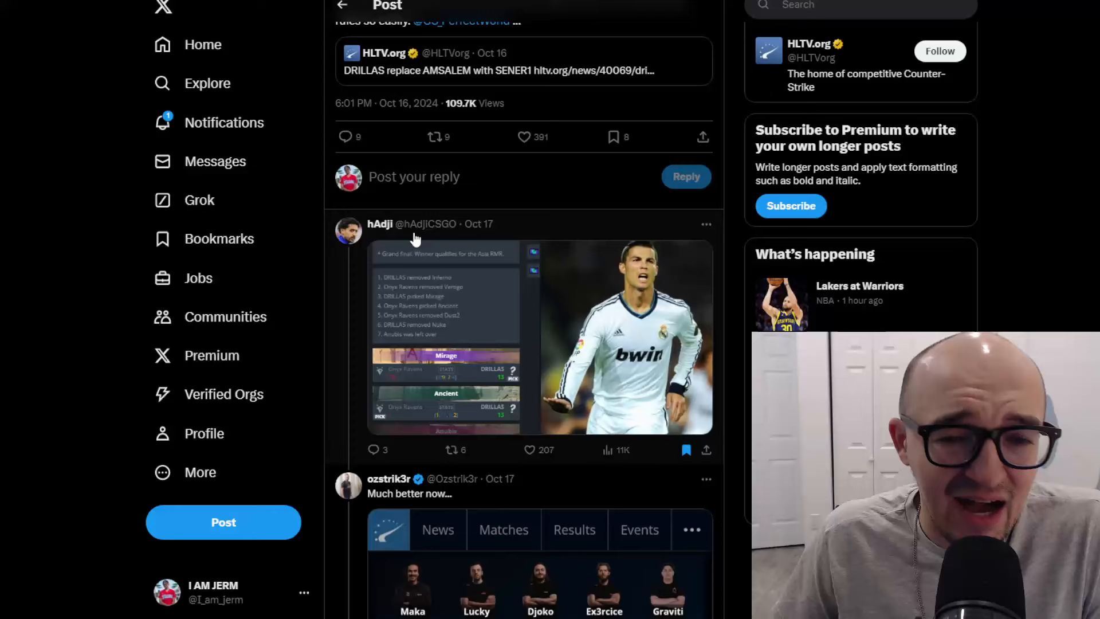
mouse_move(379, 223)
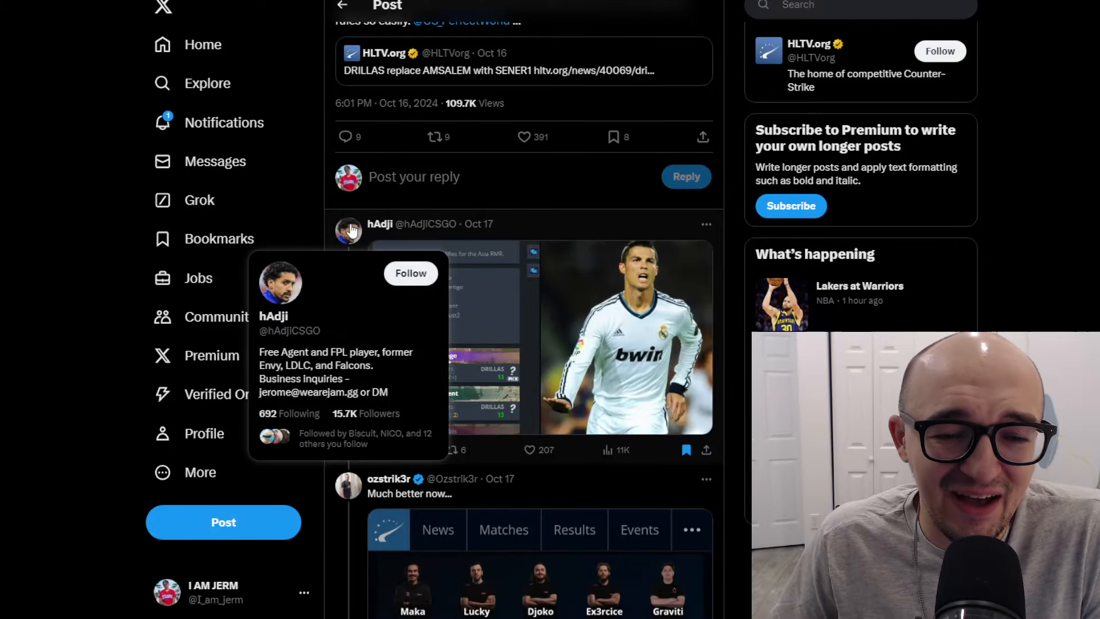
mouse_move(487, 414)
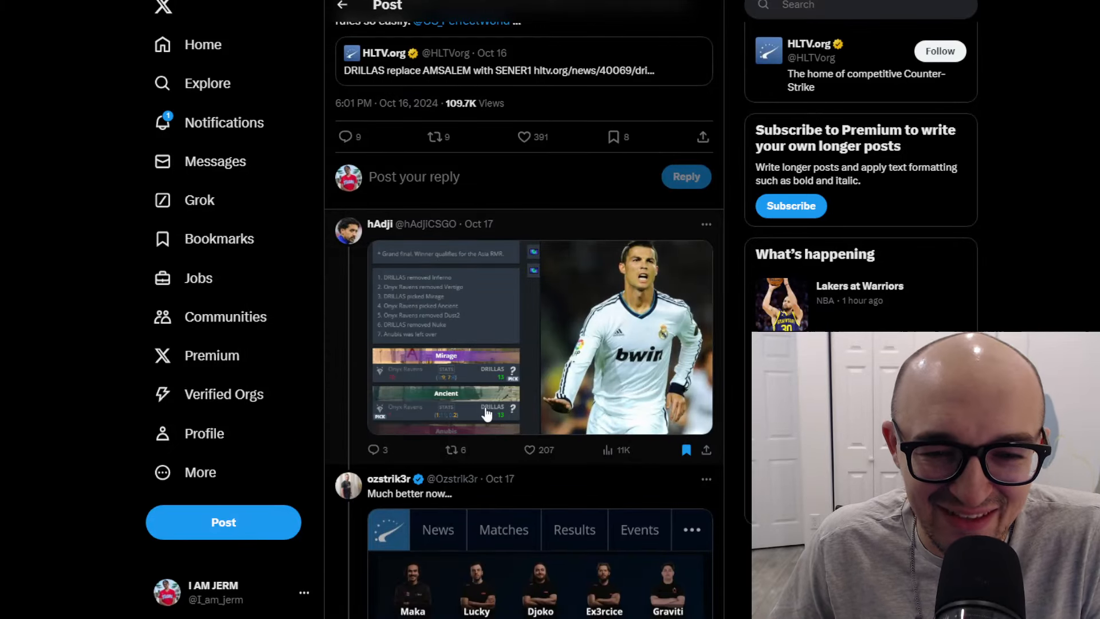
scroll(up, 3)
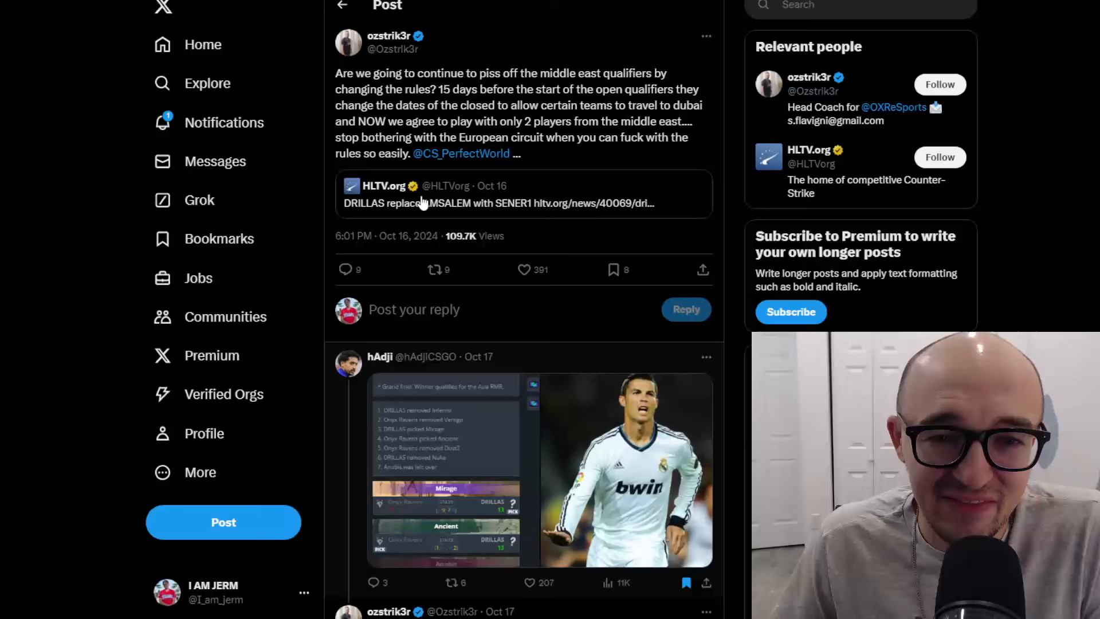
mouse_move(348, 43)
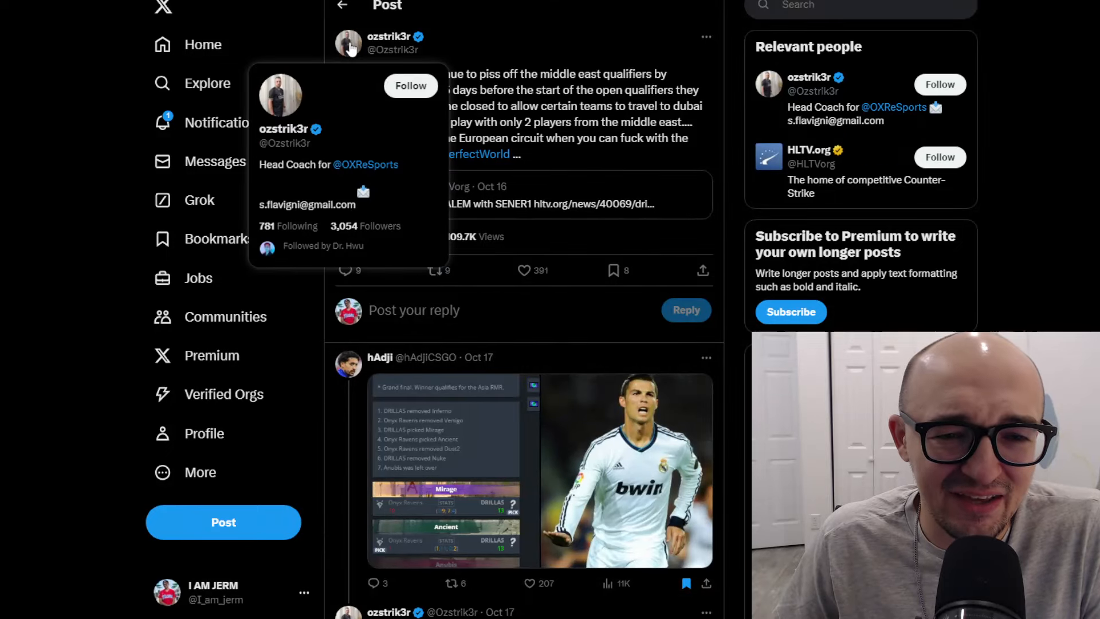
mouse_move(365, 164)
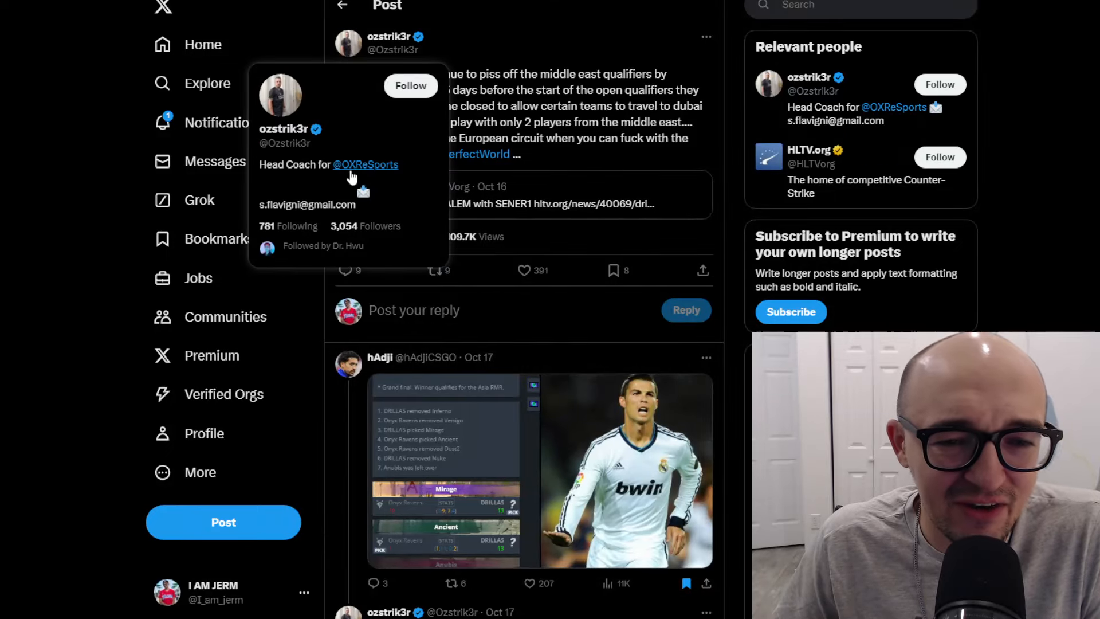
scroll(down, 3)
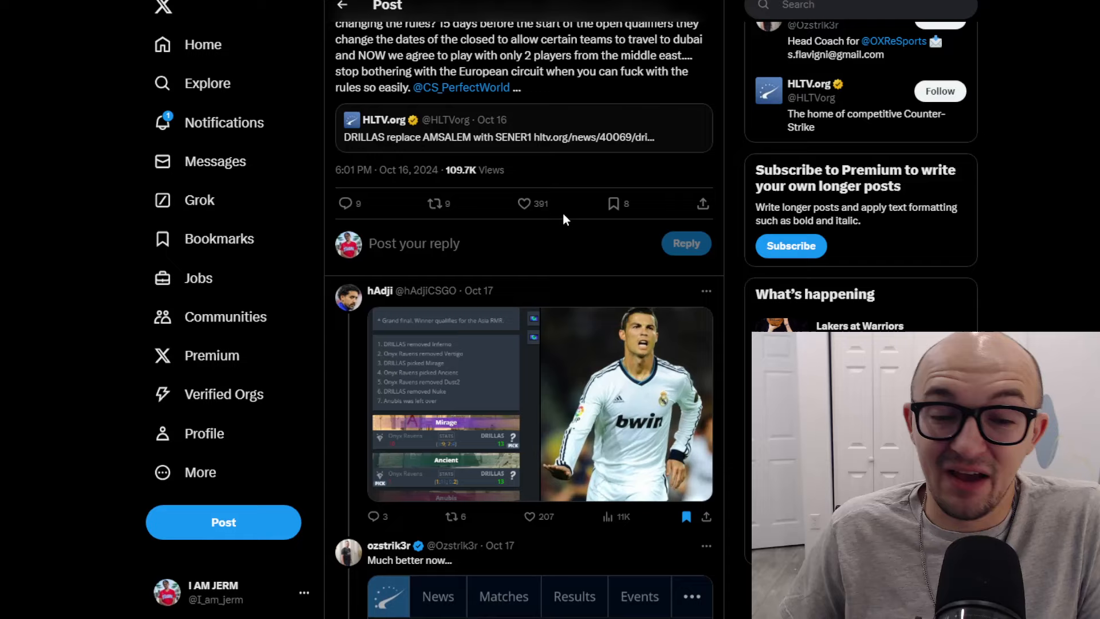
scroll(down, 3)
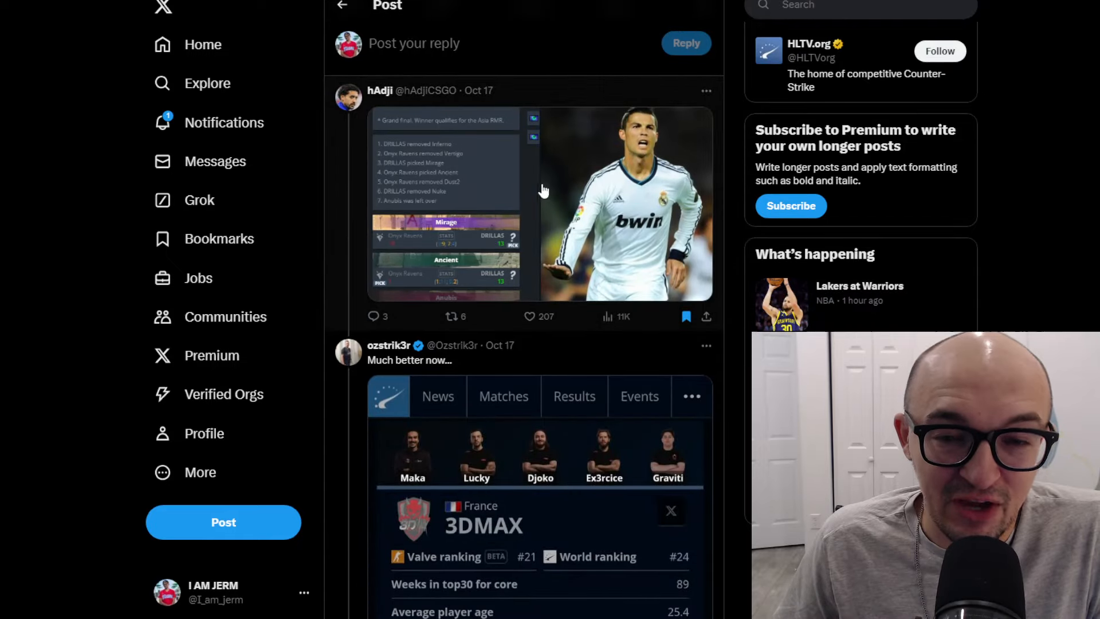
scroll(down, 3)
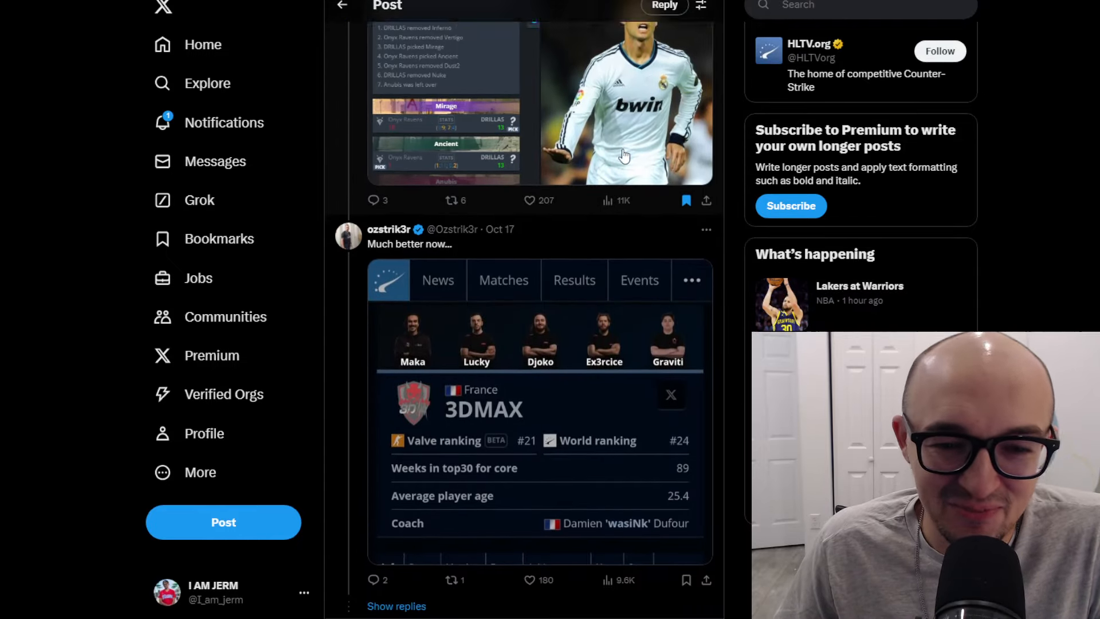
scroll(up, 3)
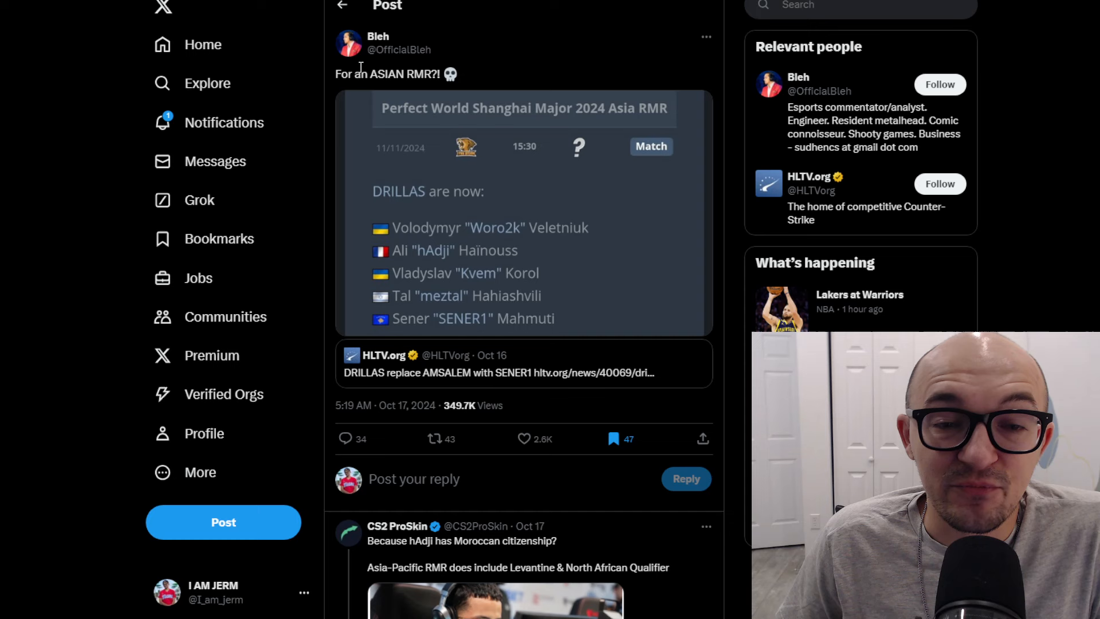
mouse_move(370, 297)
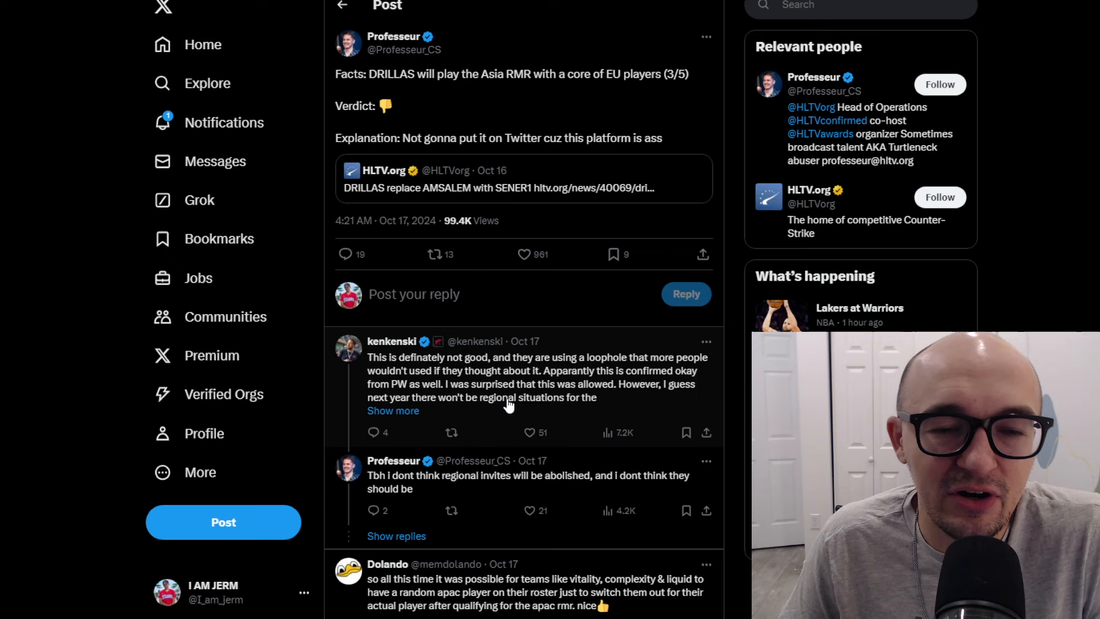
mouse_move(442, 98)
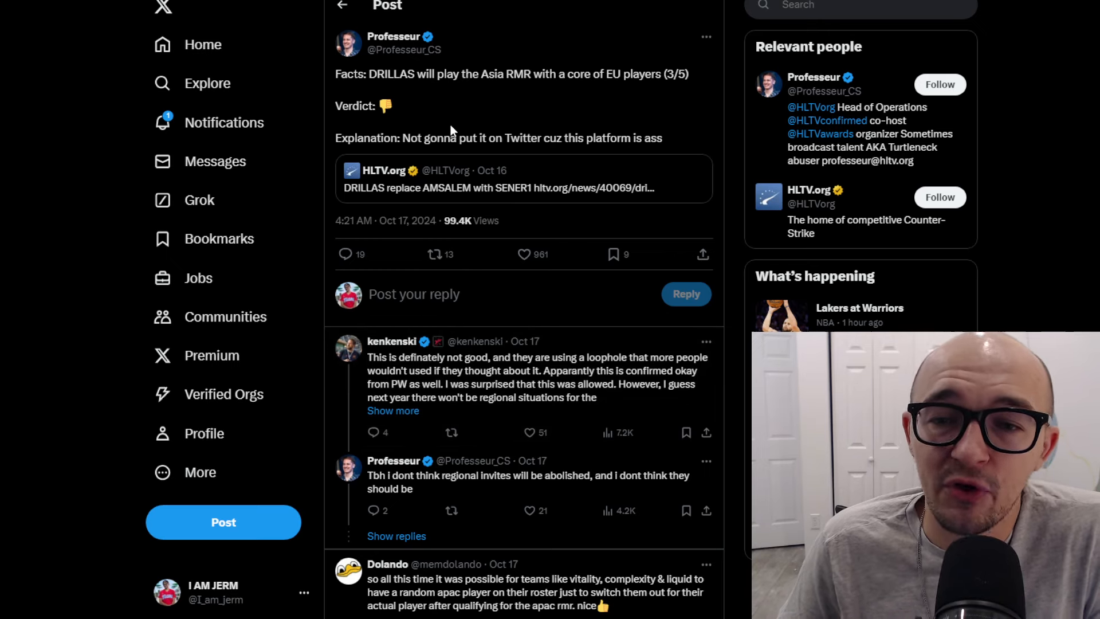
mouse_move(414, 107)
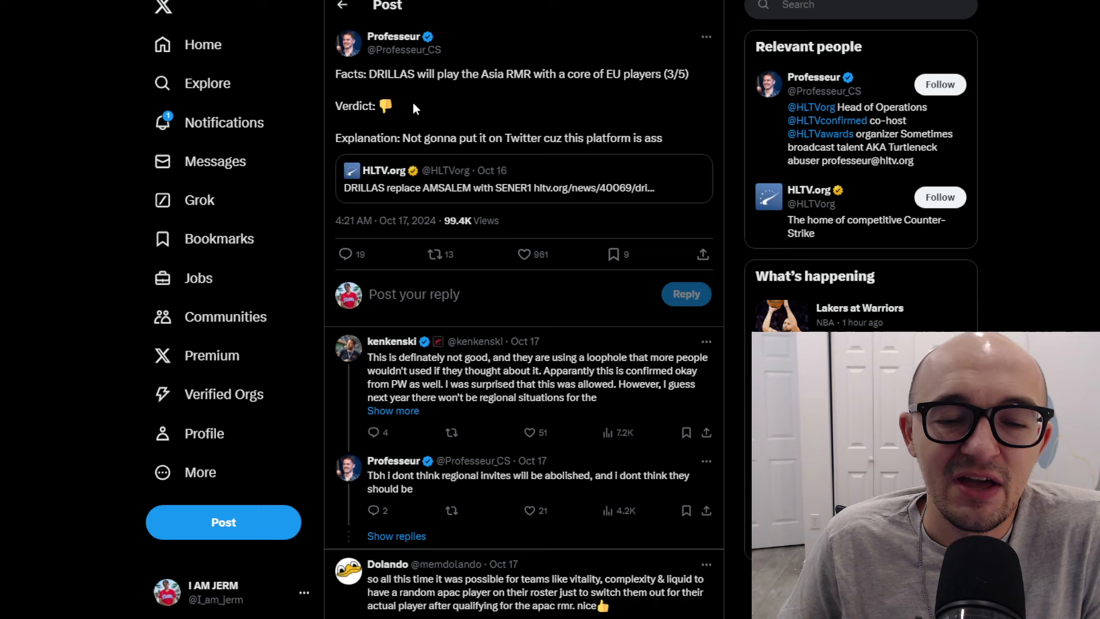
mouse_move(352, 155)
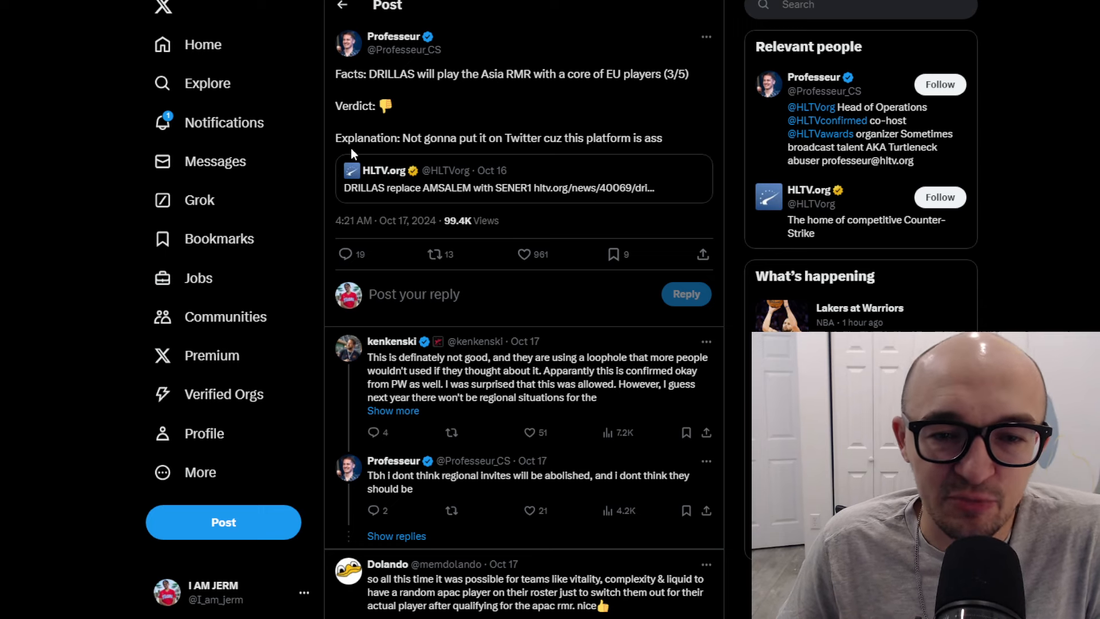
mouse_move(379, 117)
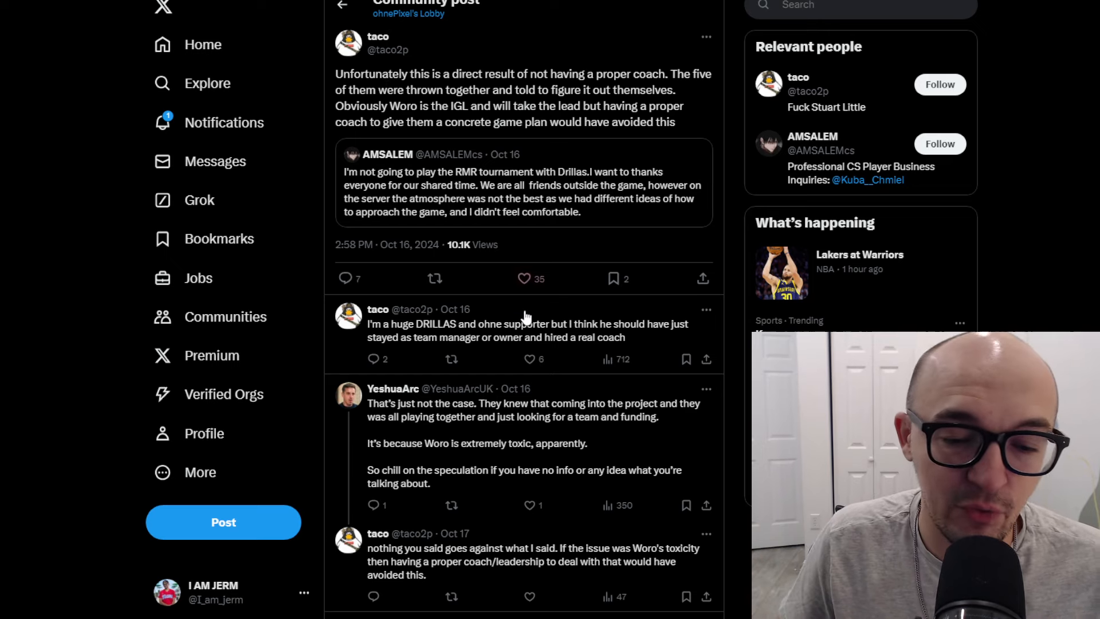
mouse_move(525, 321)
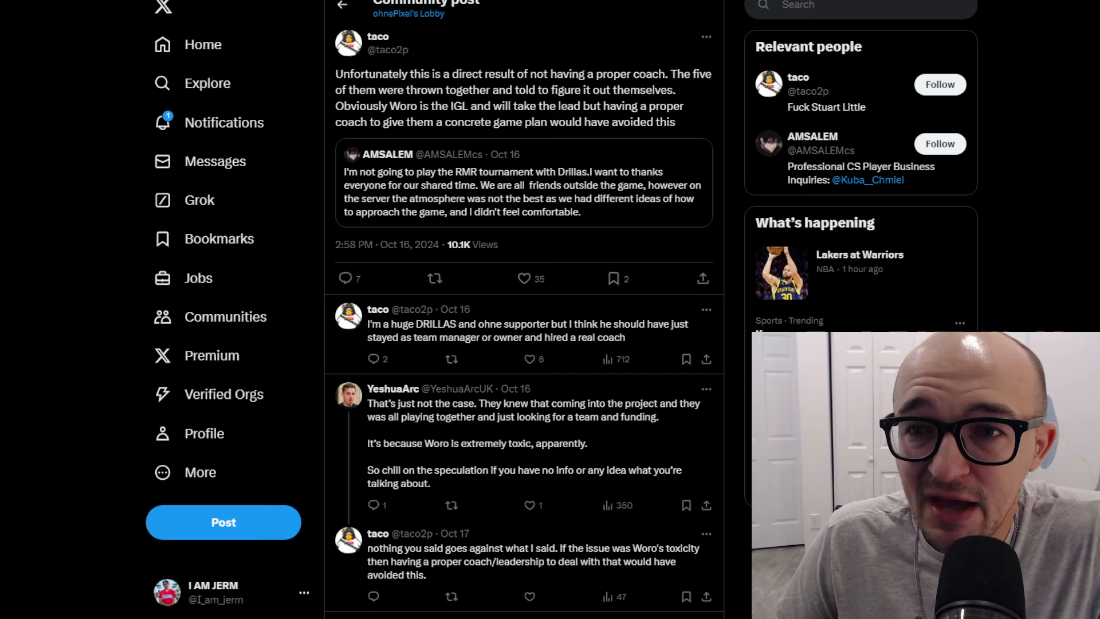
click(341, 7)
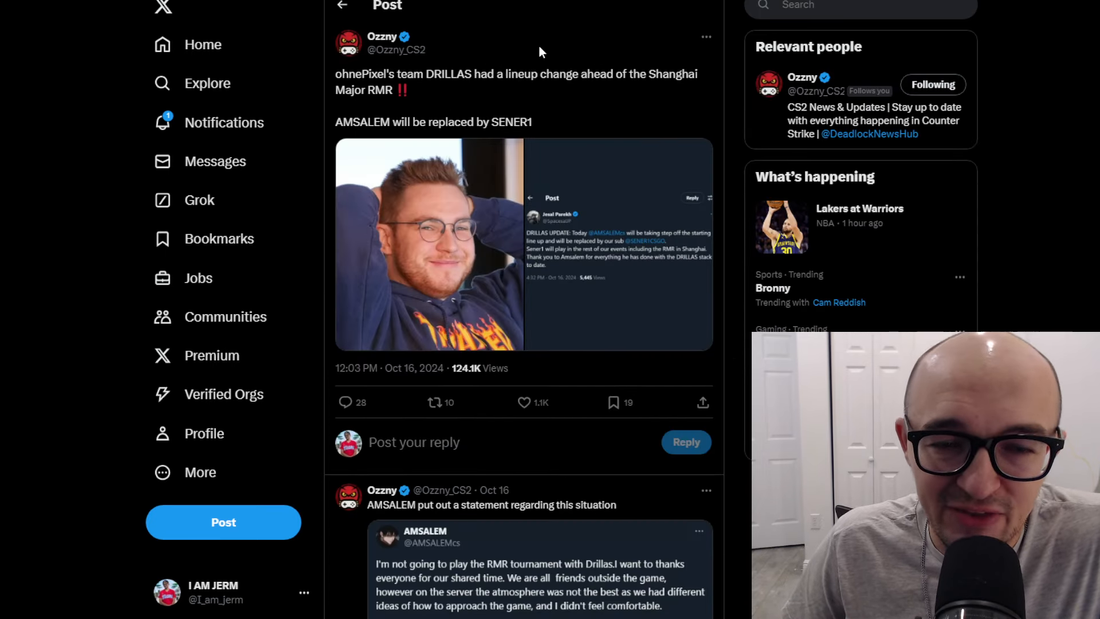
scroll(down, 3)
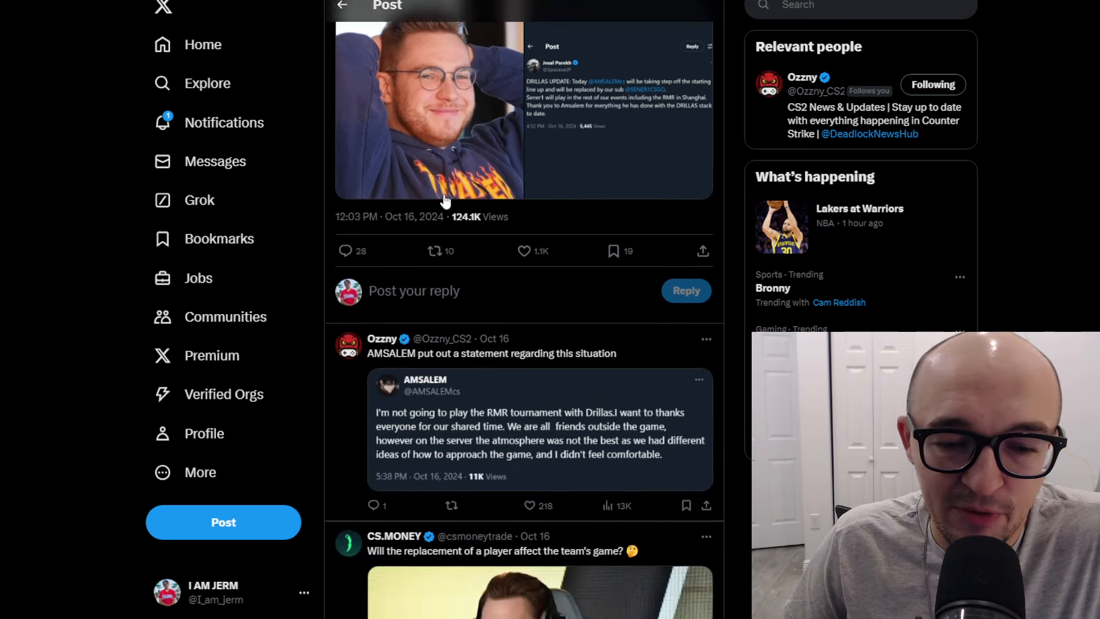
scroll(down, 3)
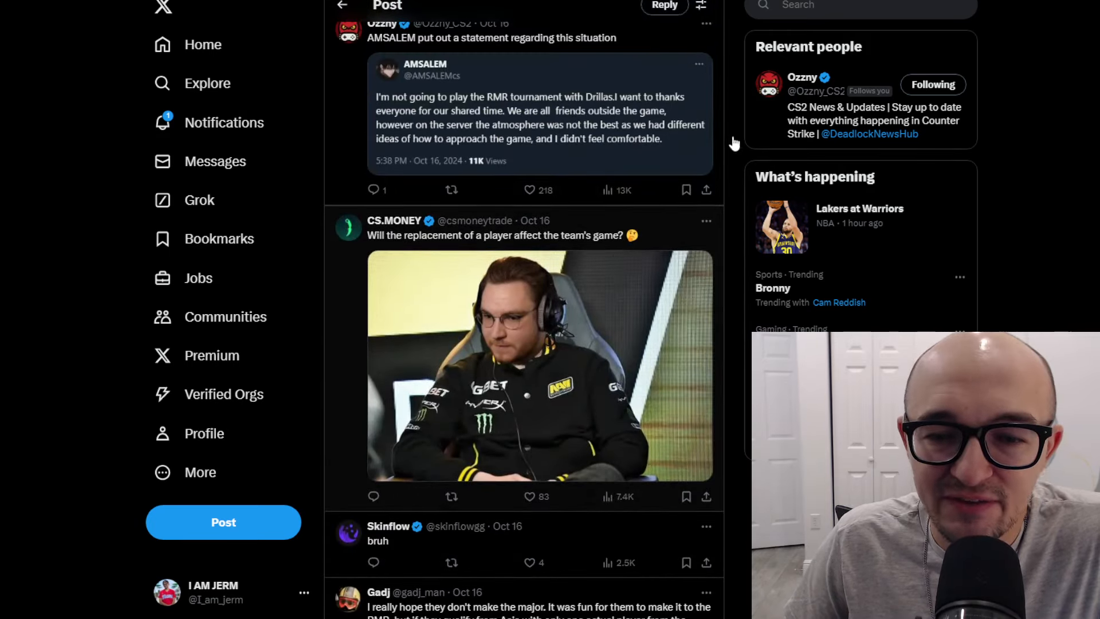
scroll(up, 3)
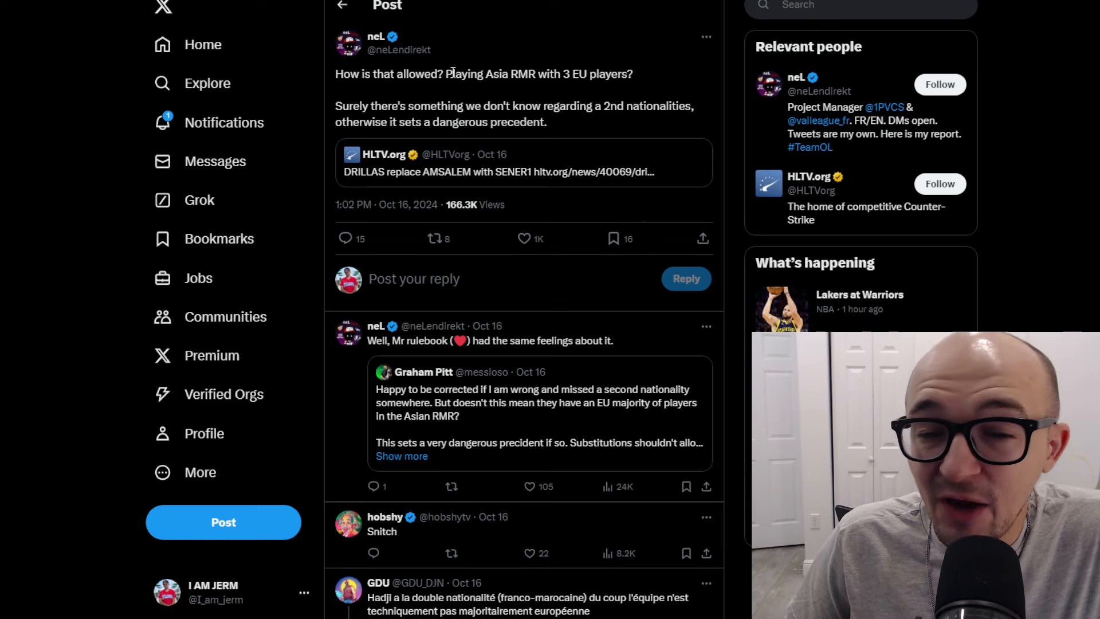
mouse_move(591, 265)
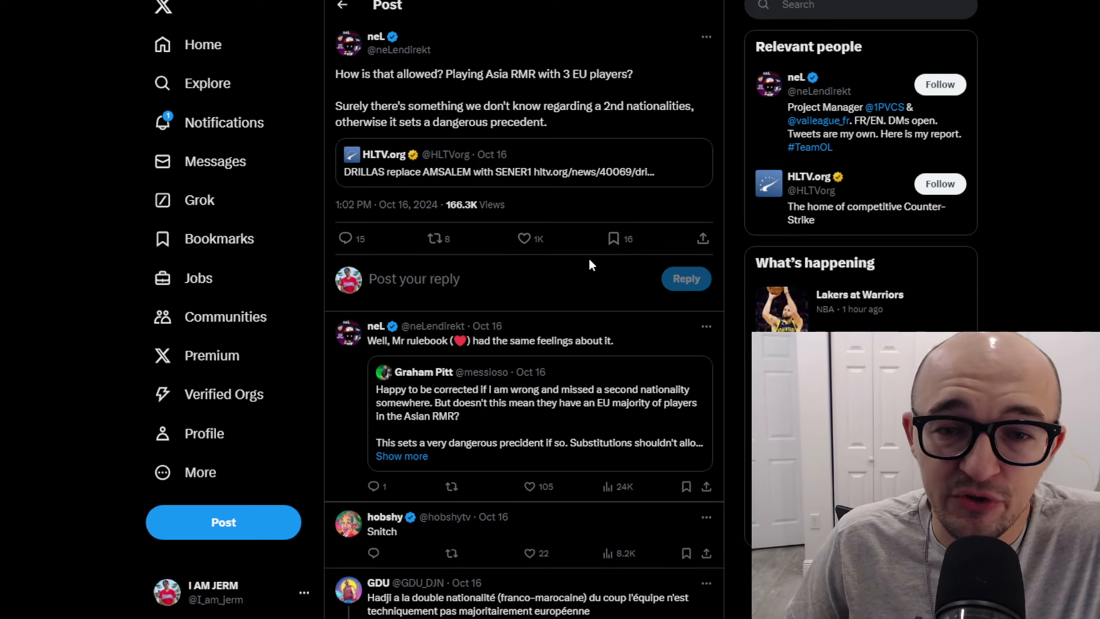
mouse_move(591, 249)
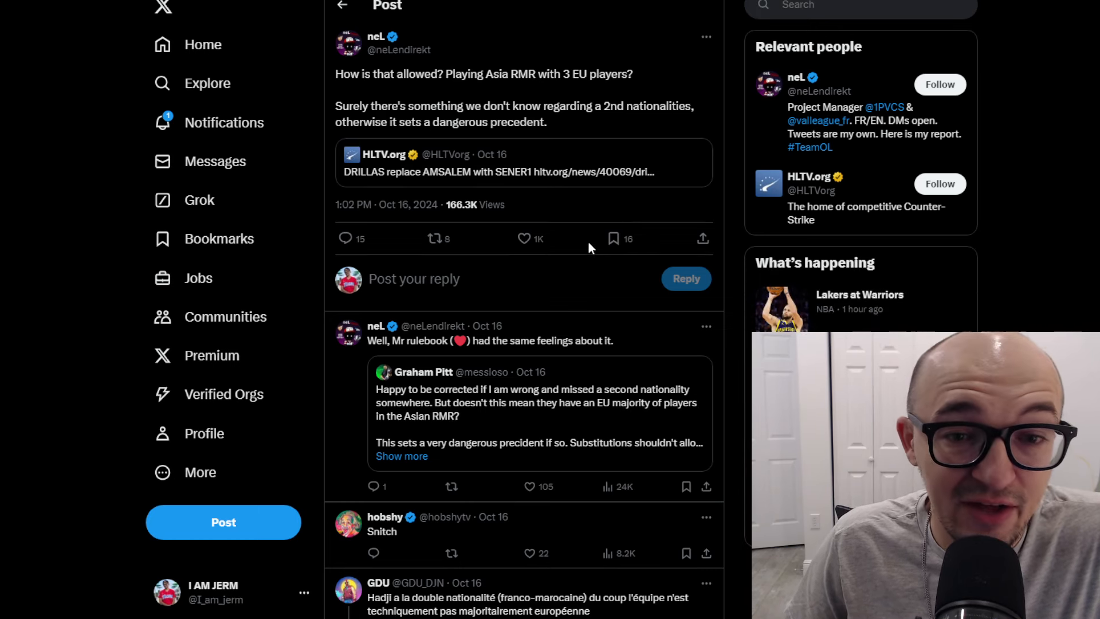
mouse_move(596, 244)
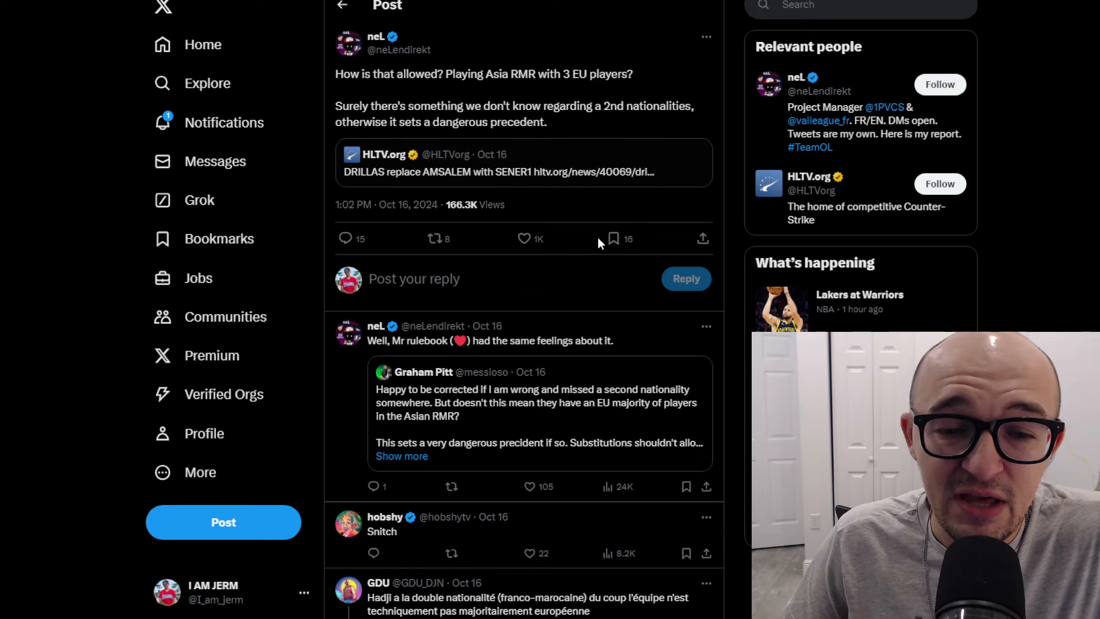
scroll(down, 3)
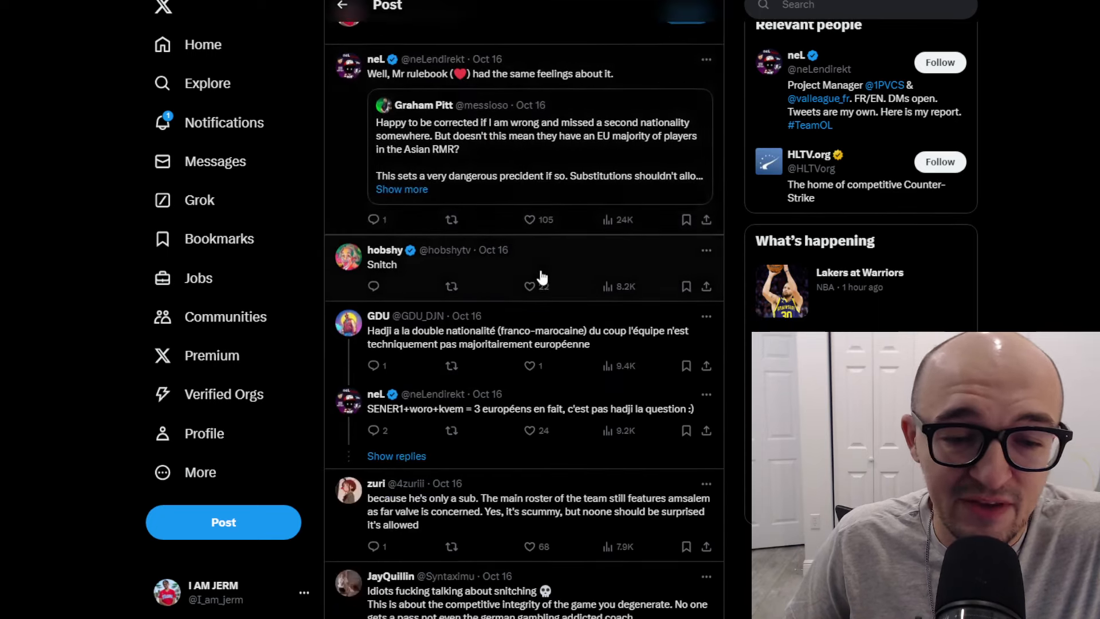
scroll(up, 3)
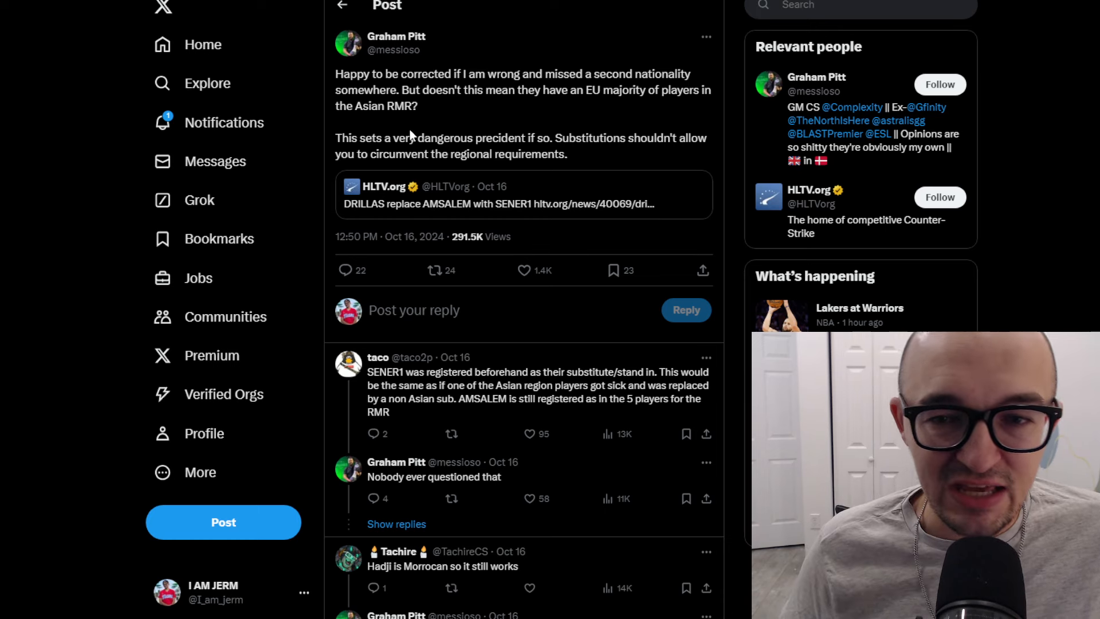
mouse_move(679, 166)
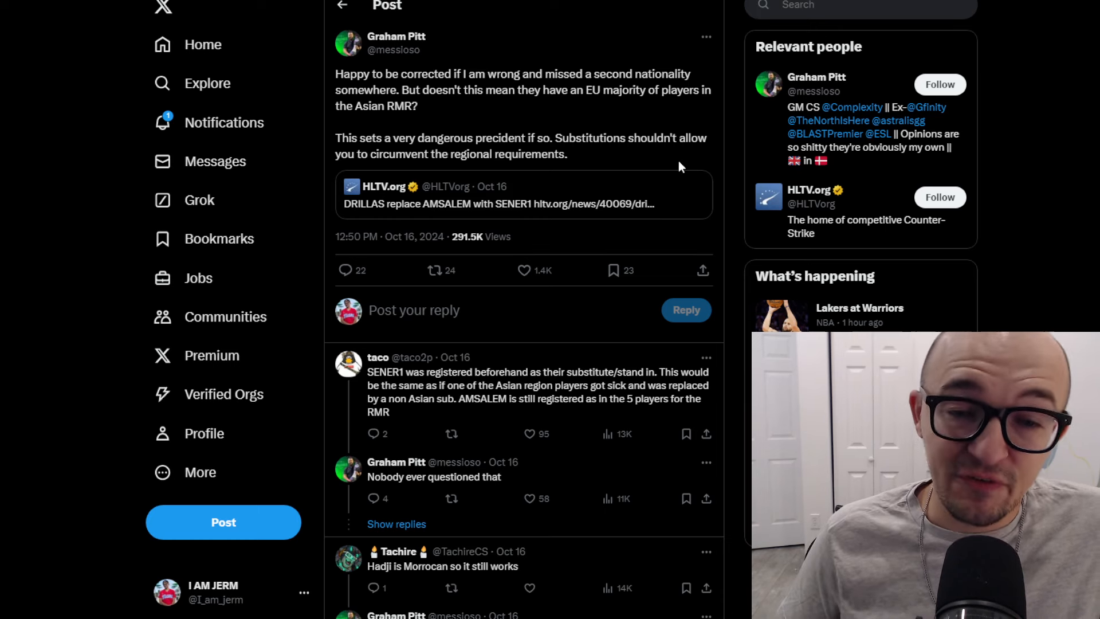